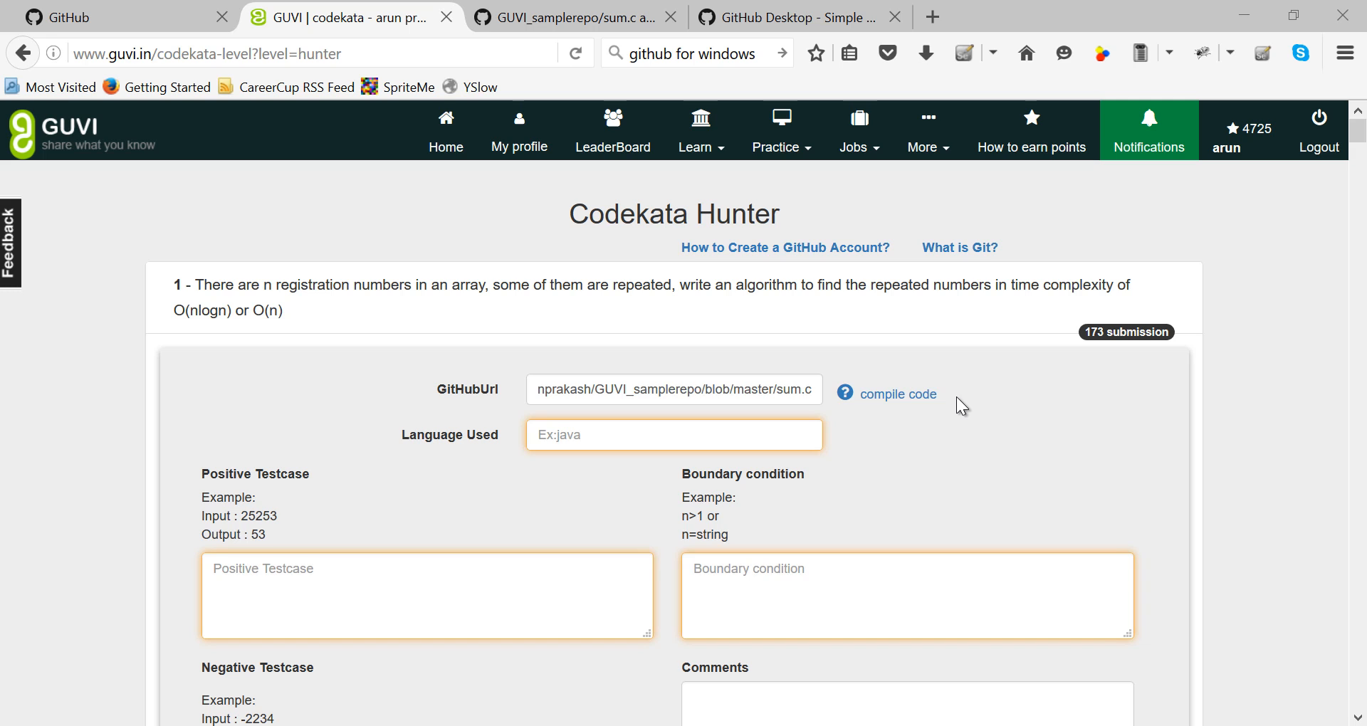
- Select the sample sum.c GitHub URL in the Codekata GitHubUrl field
triple_click(674, 389)
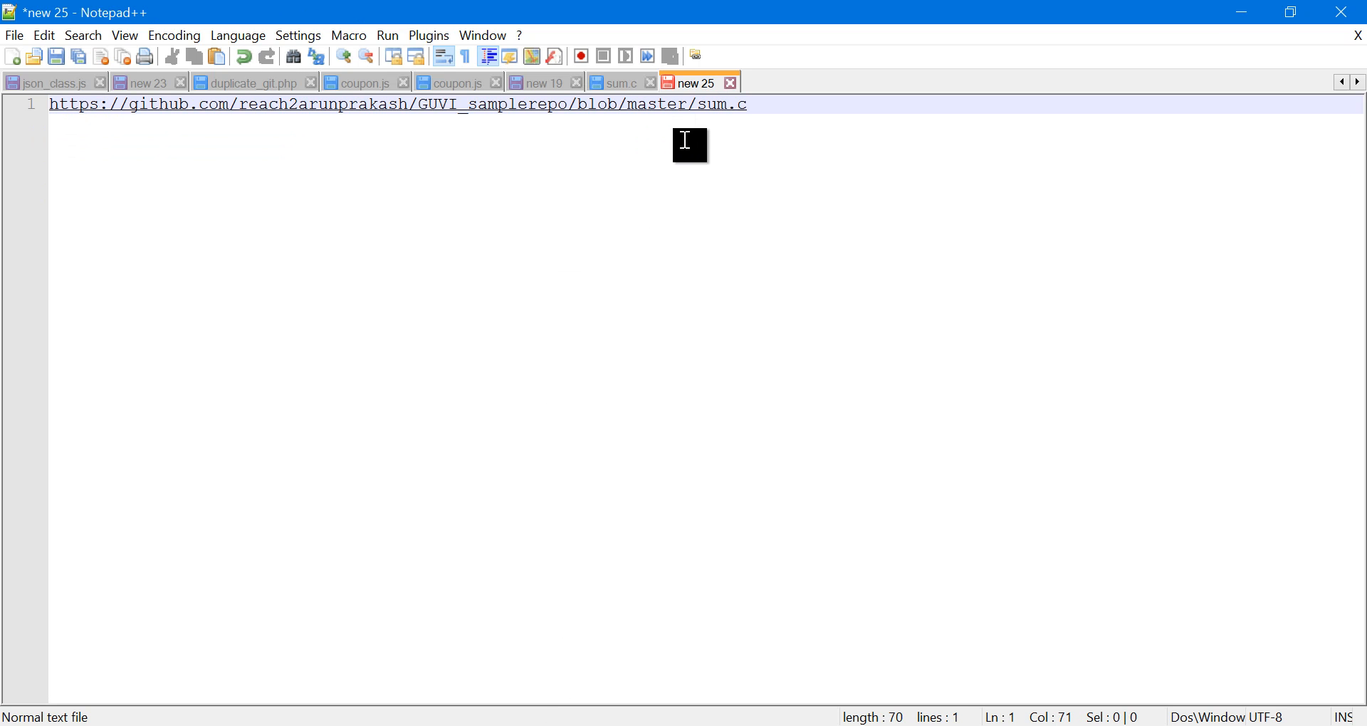
double_click(717, 103)
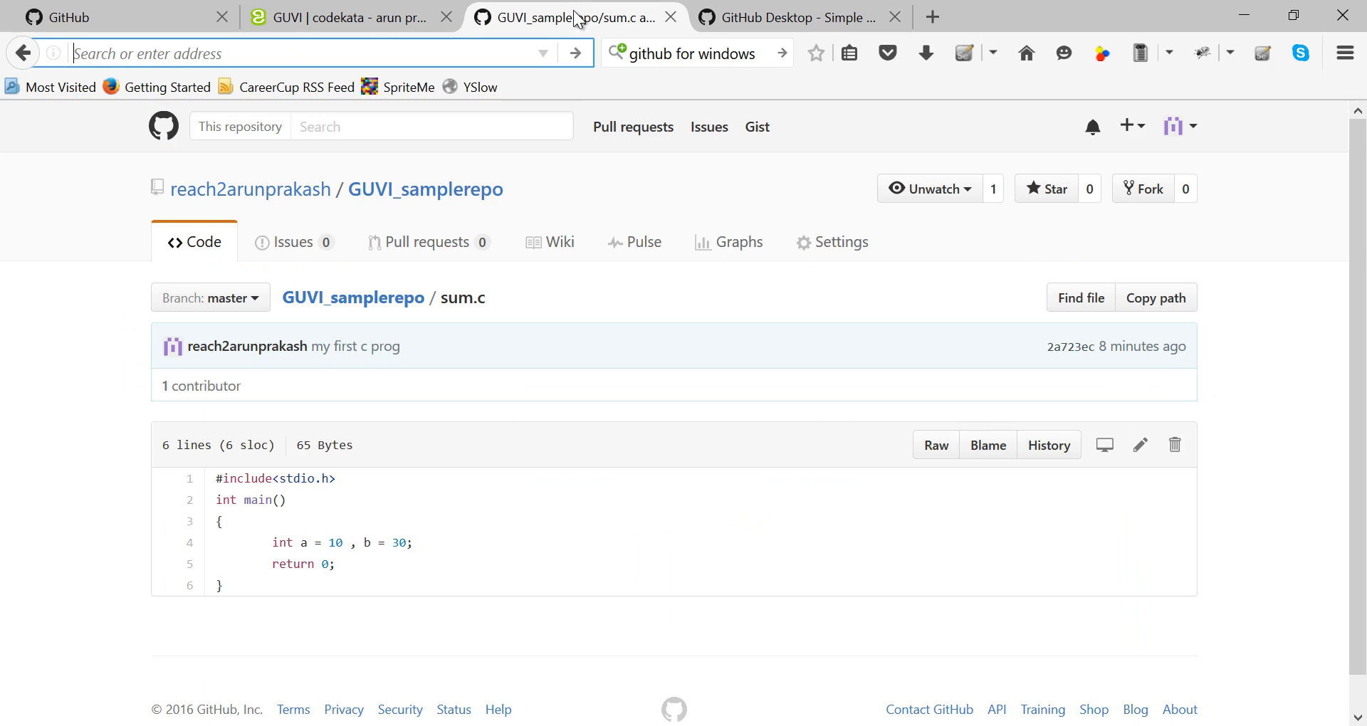
click(333, 54)
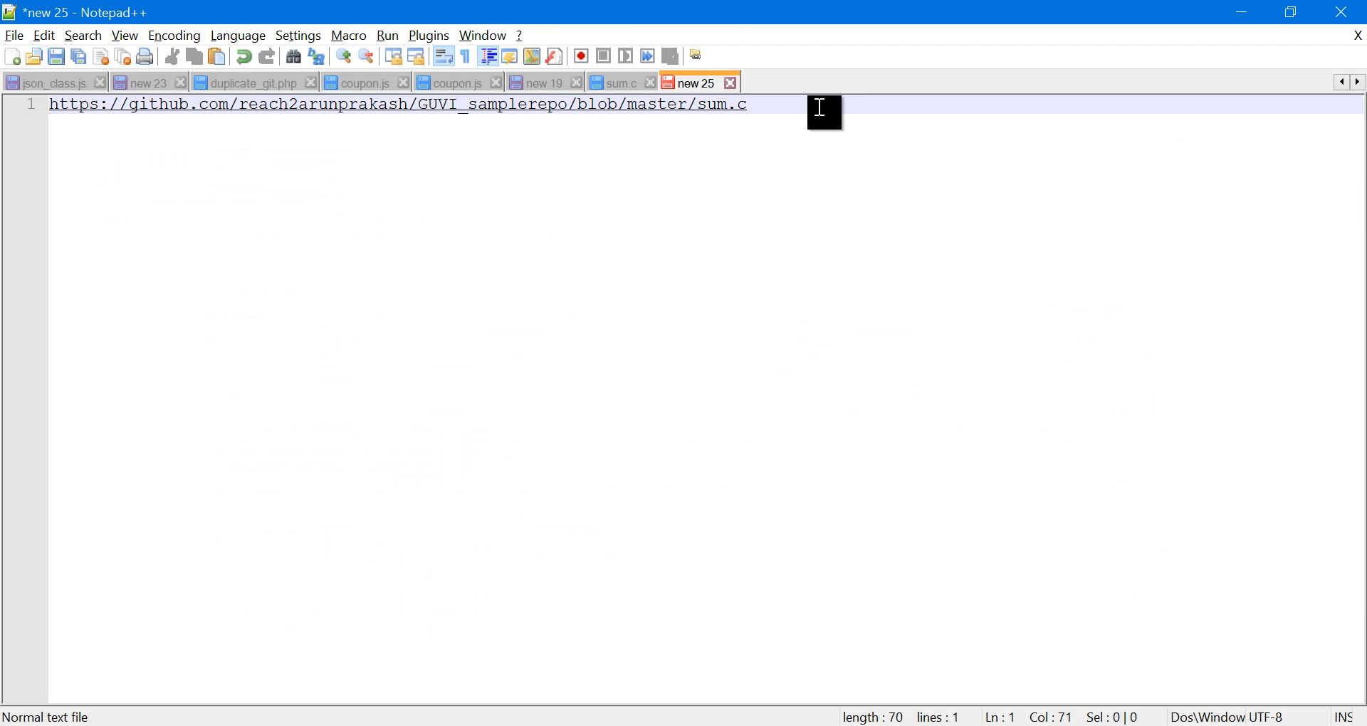
text(https://github.com/reach2arunprakash/GUVI_samplerepo)
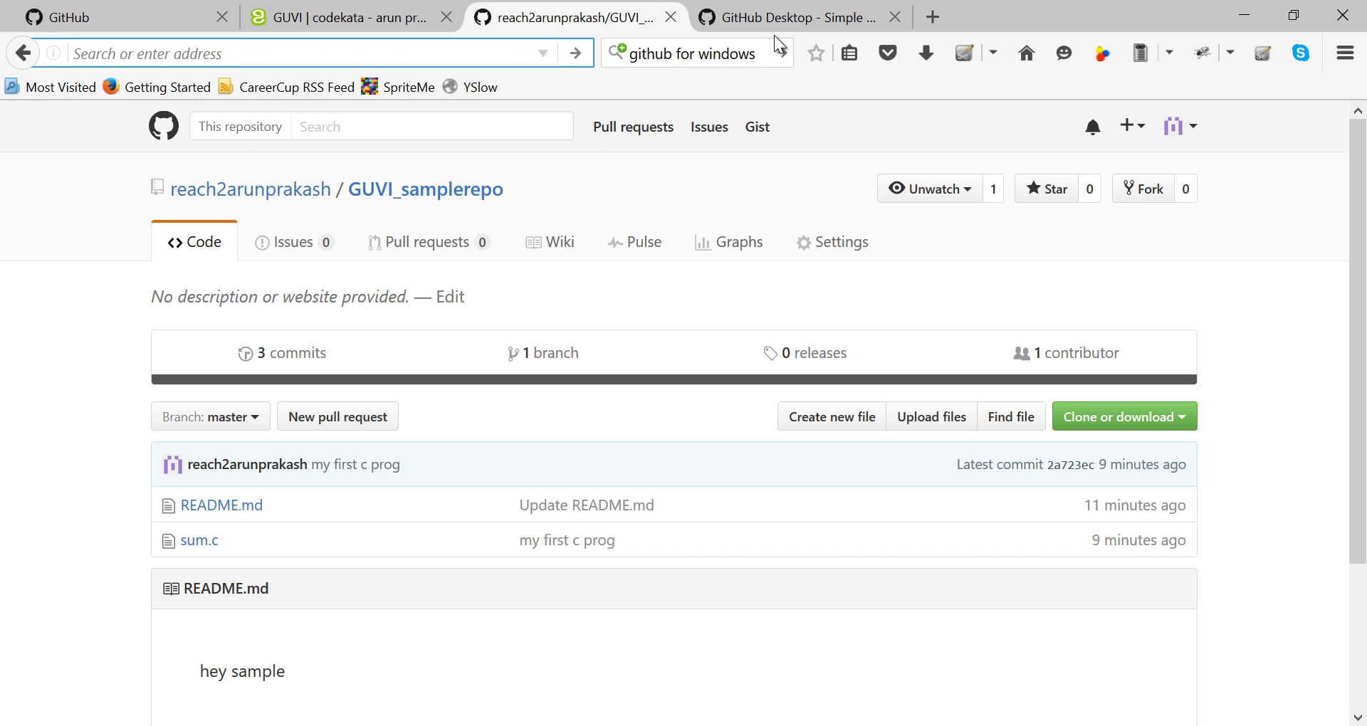
- From the GitHub dashboard, start a new repository form, then abandon it unnamed
click(354, 20)
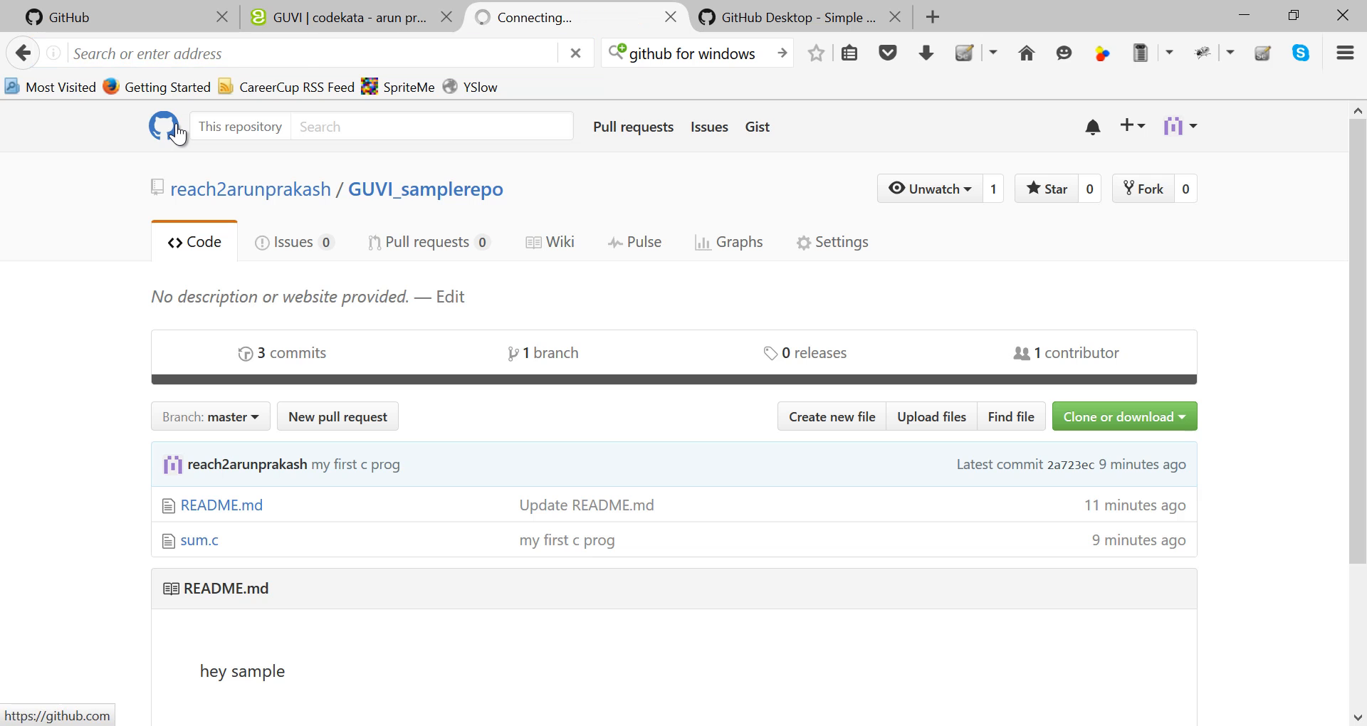
click(165, 126)
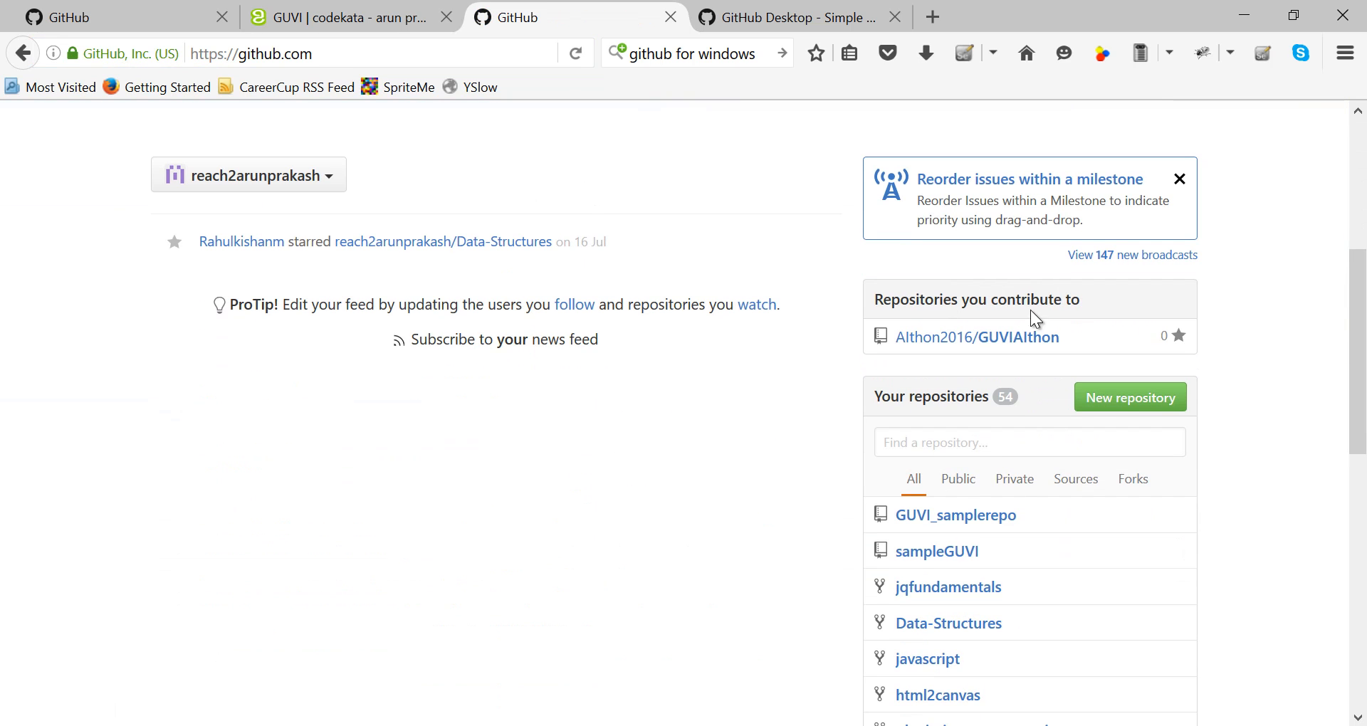
mouse_move(1122, 404)
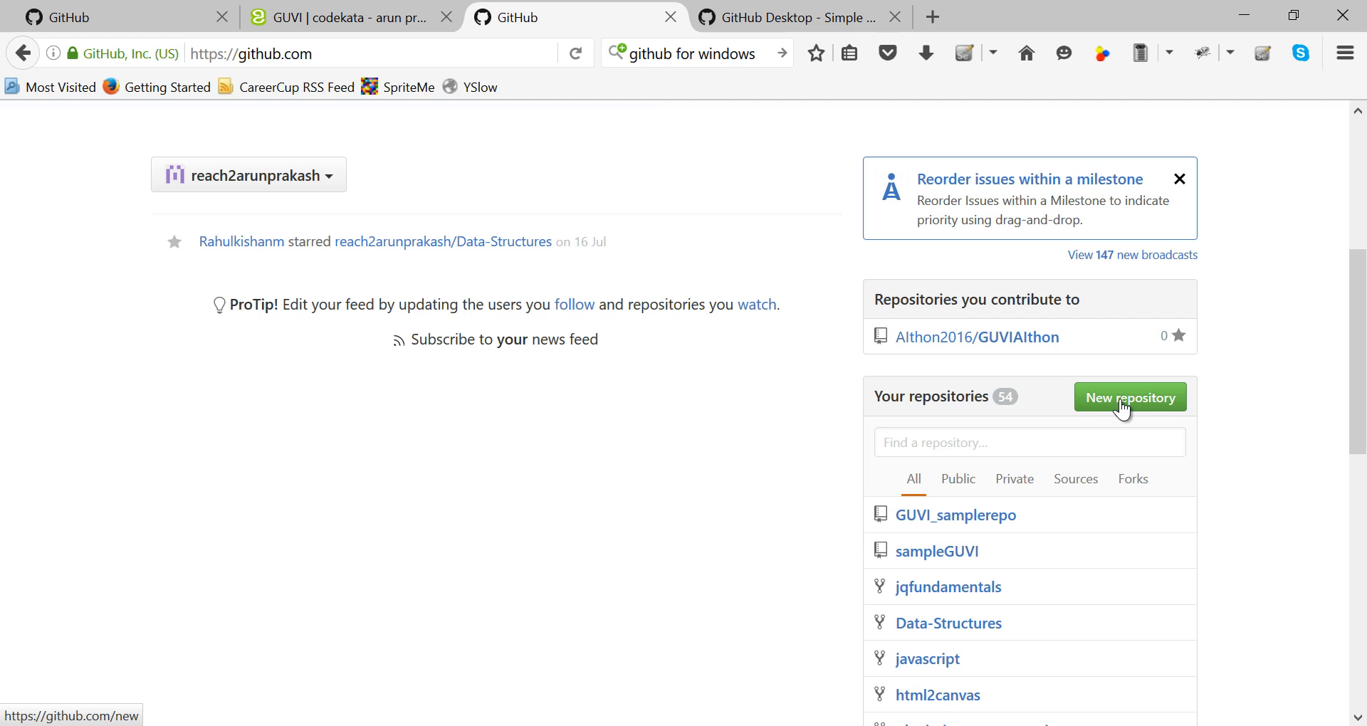
click(1130, 397)
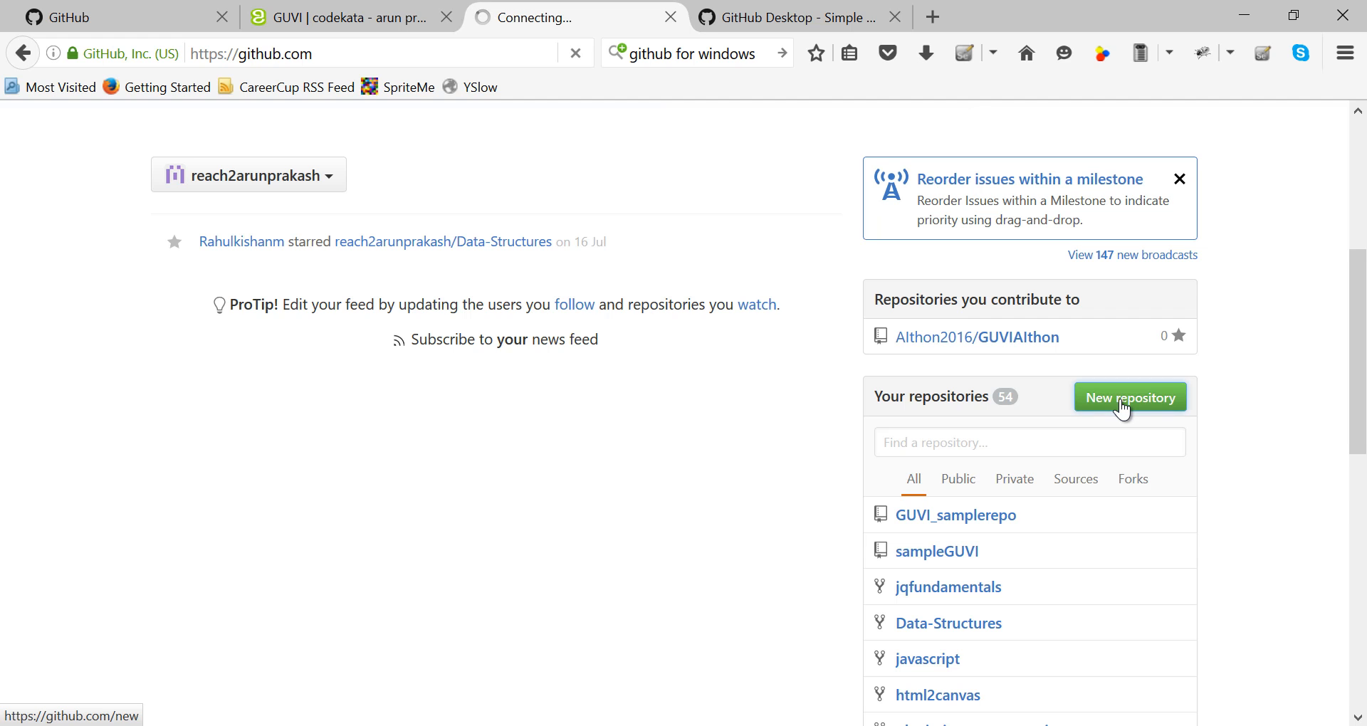
click(1130, 397)
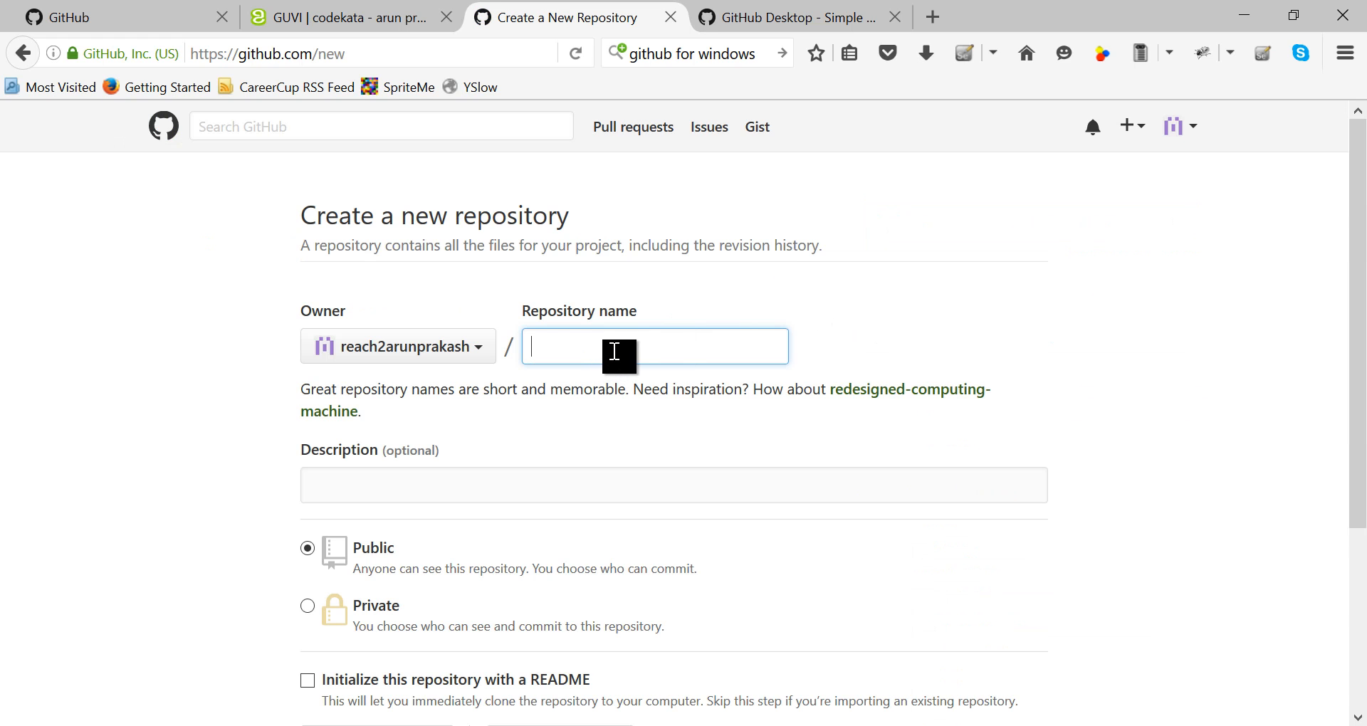
scroll(down, 3)
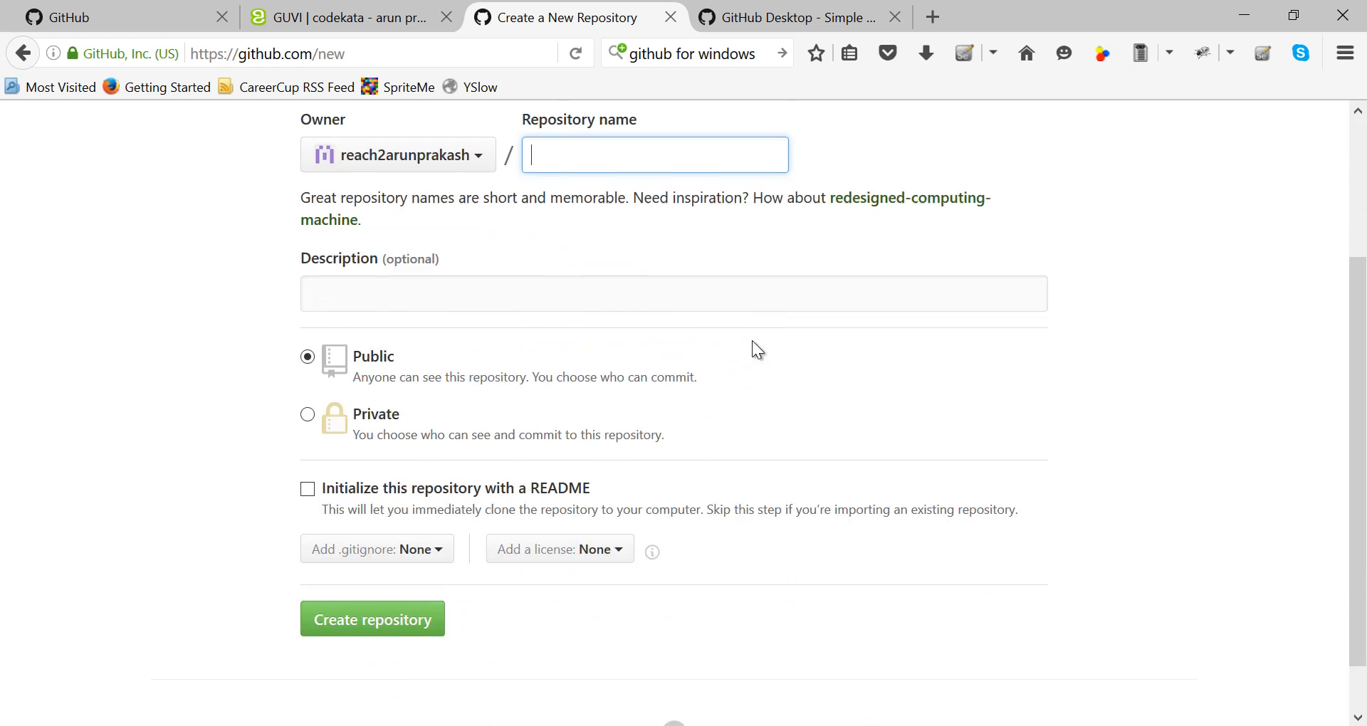
scroll(down, 3)
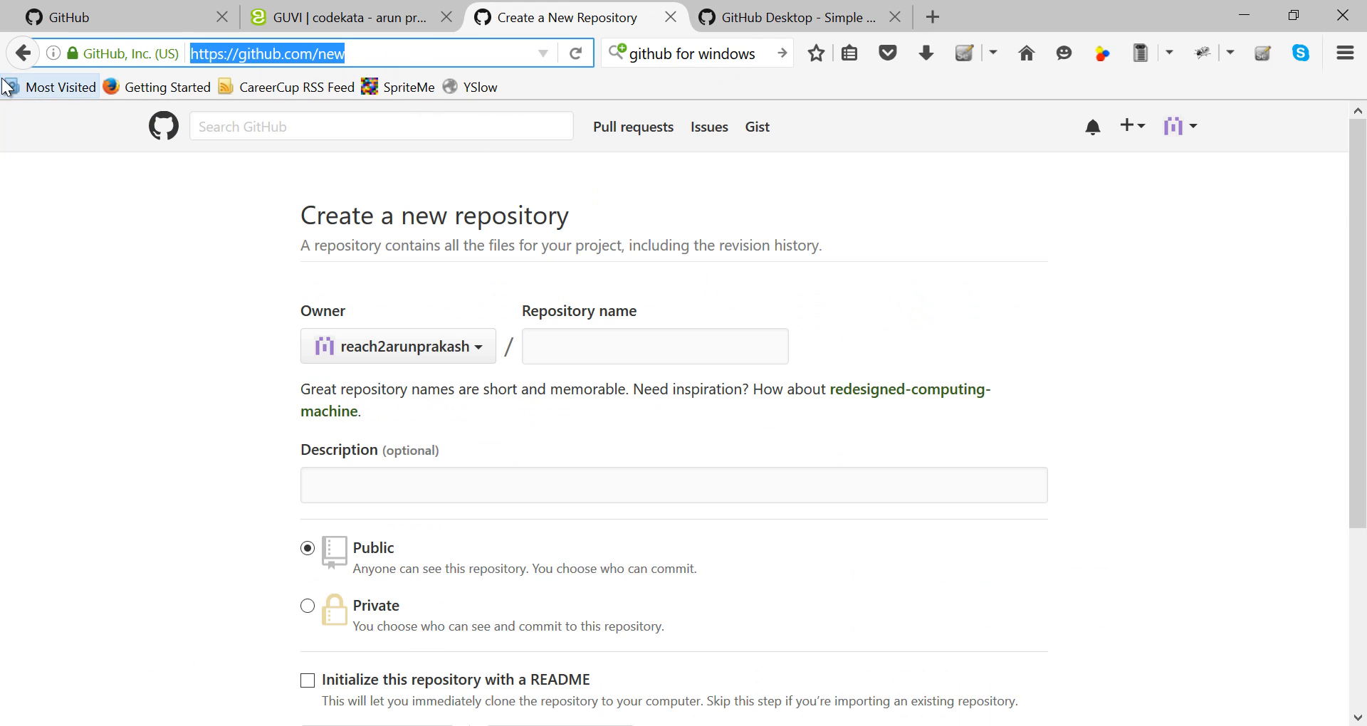
click(22, 52)
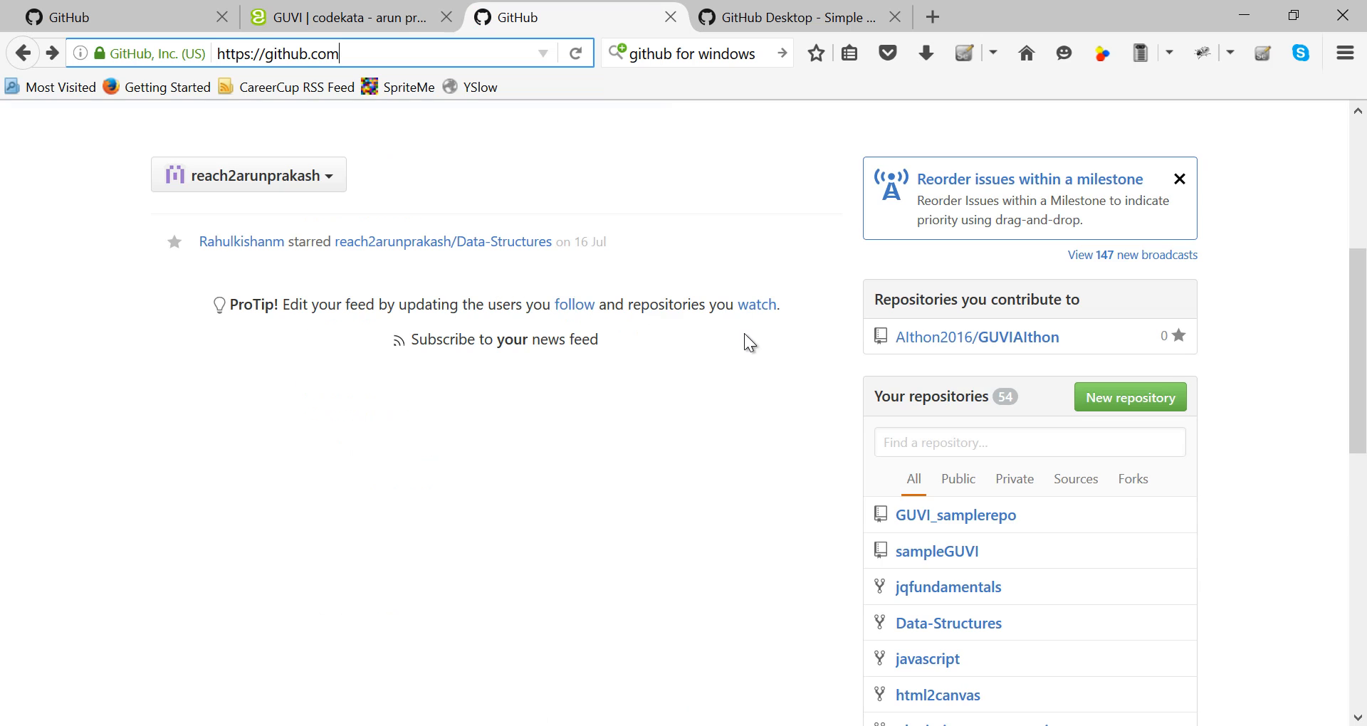
- Revisit the GUVI_samplerepo repository, then move to the GitHub Desktop page
click(956, 516)
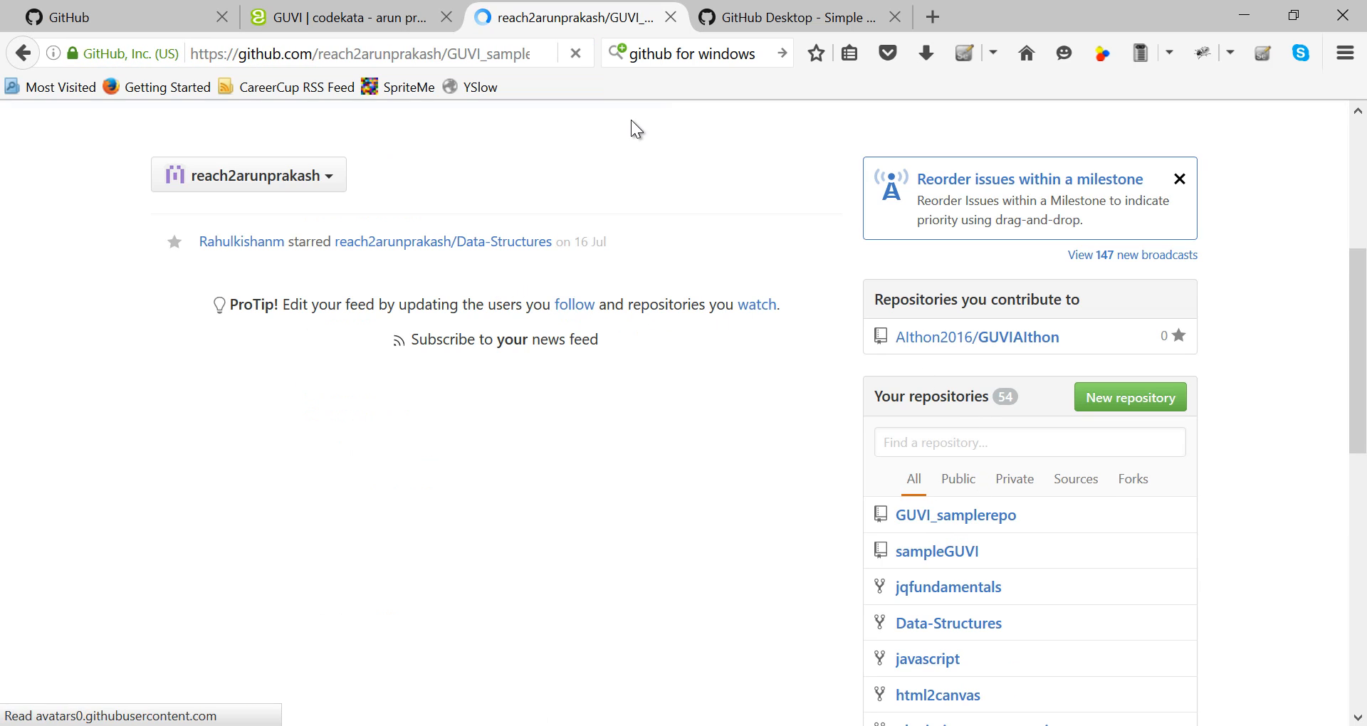
click(956, 515)
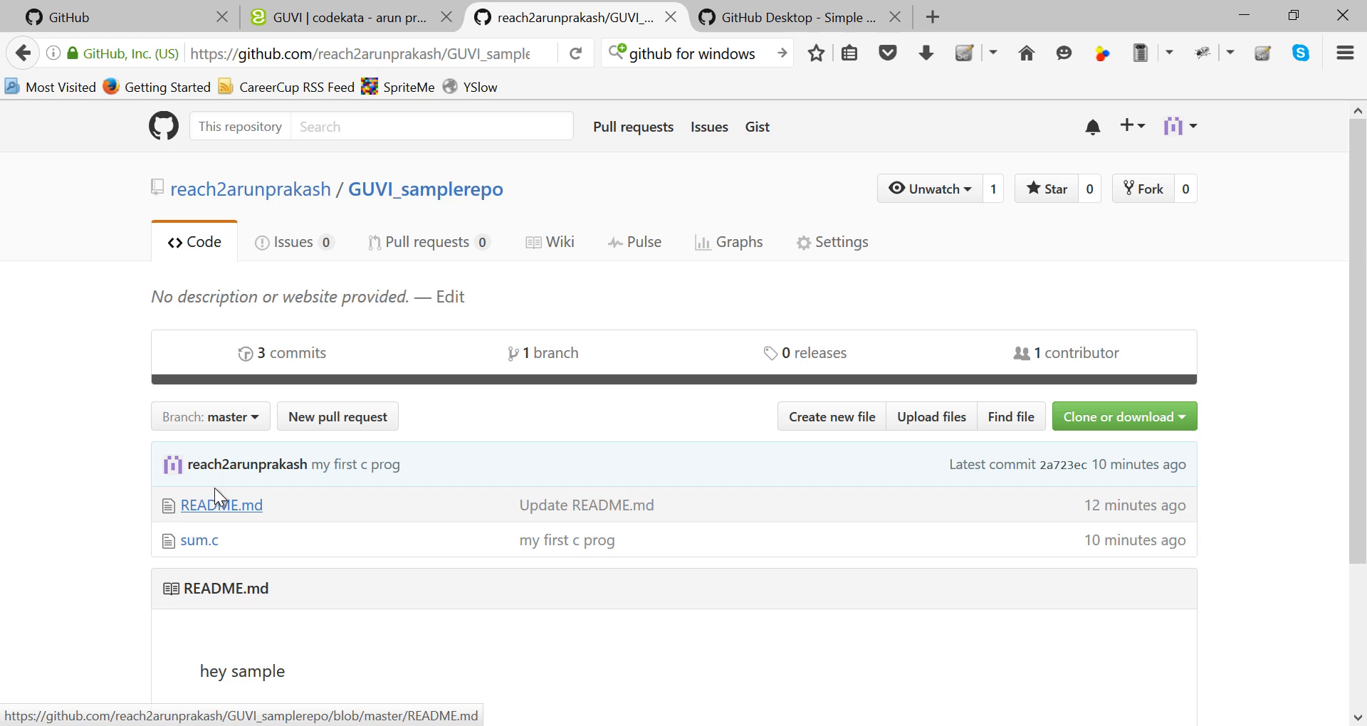
mouse_move(295, 524)
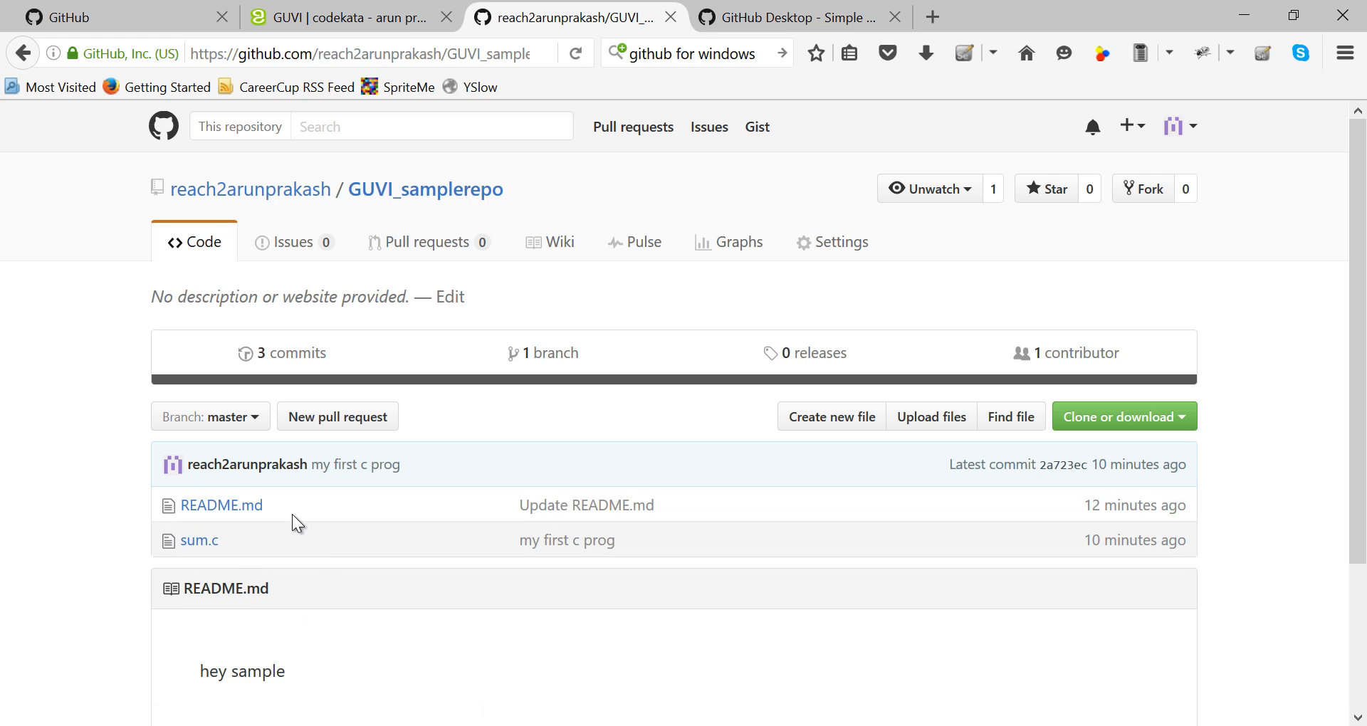
mouse_move(253, 518)
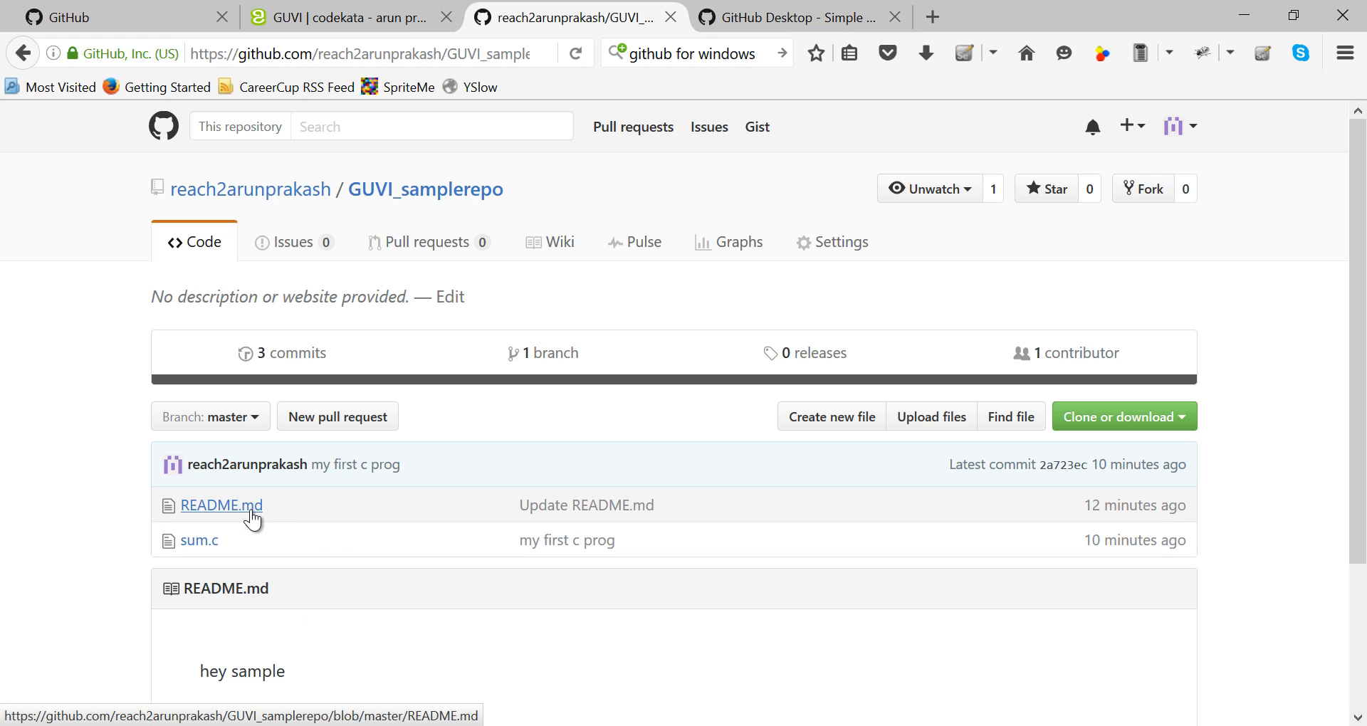
mouse_move(254, 517)
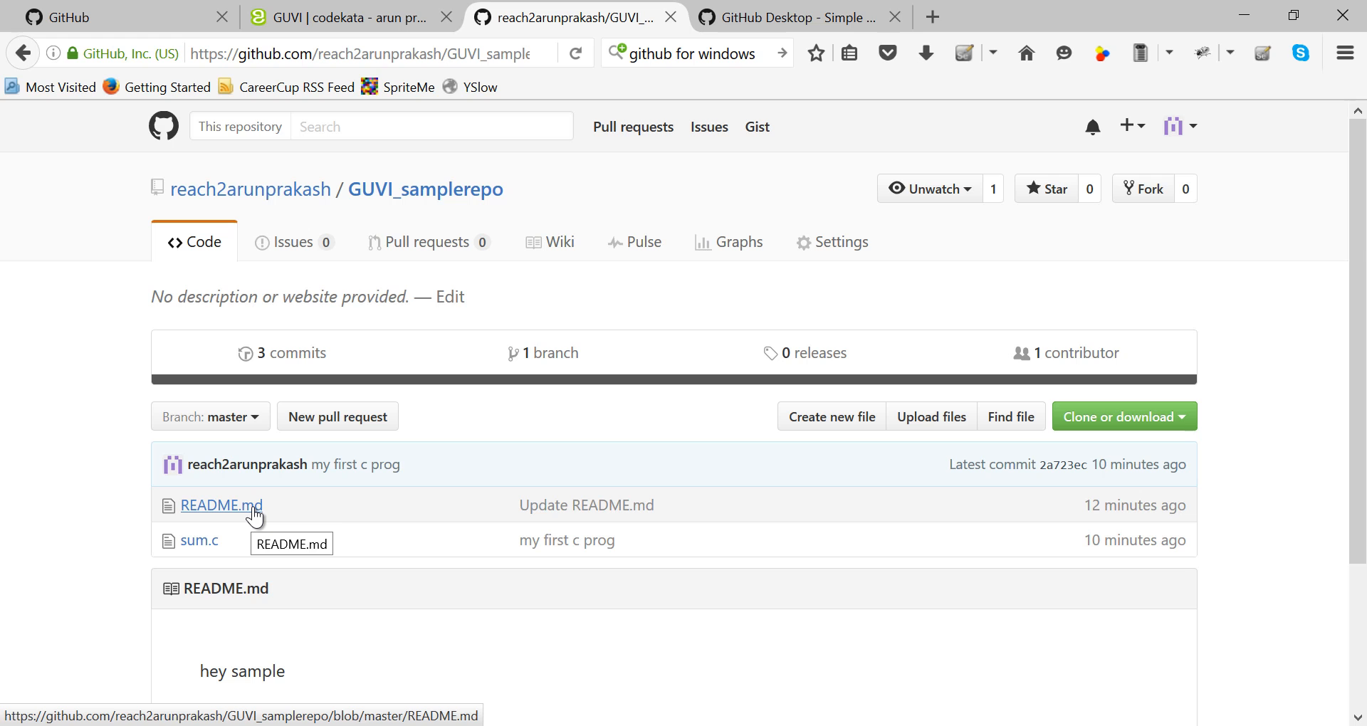
mouse_move(842, 164)
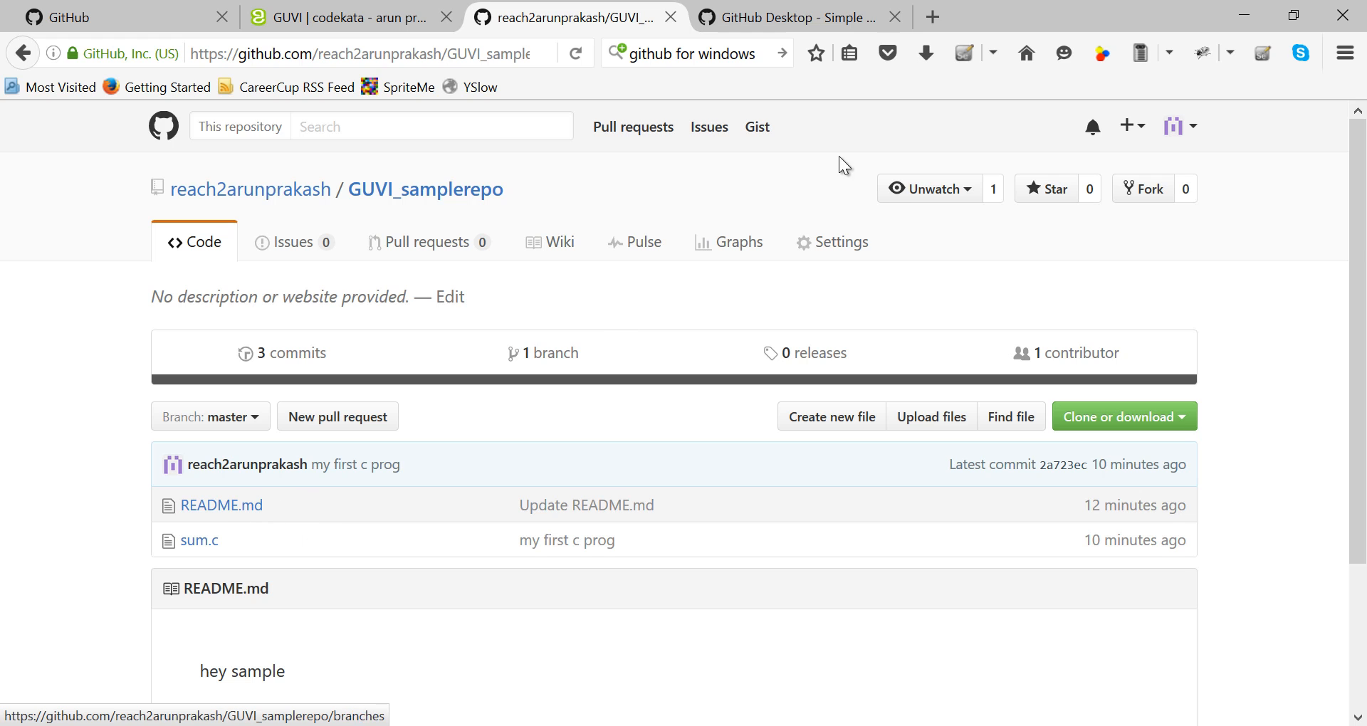
click(799, 18)
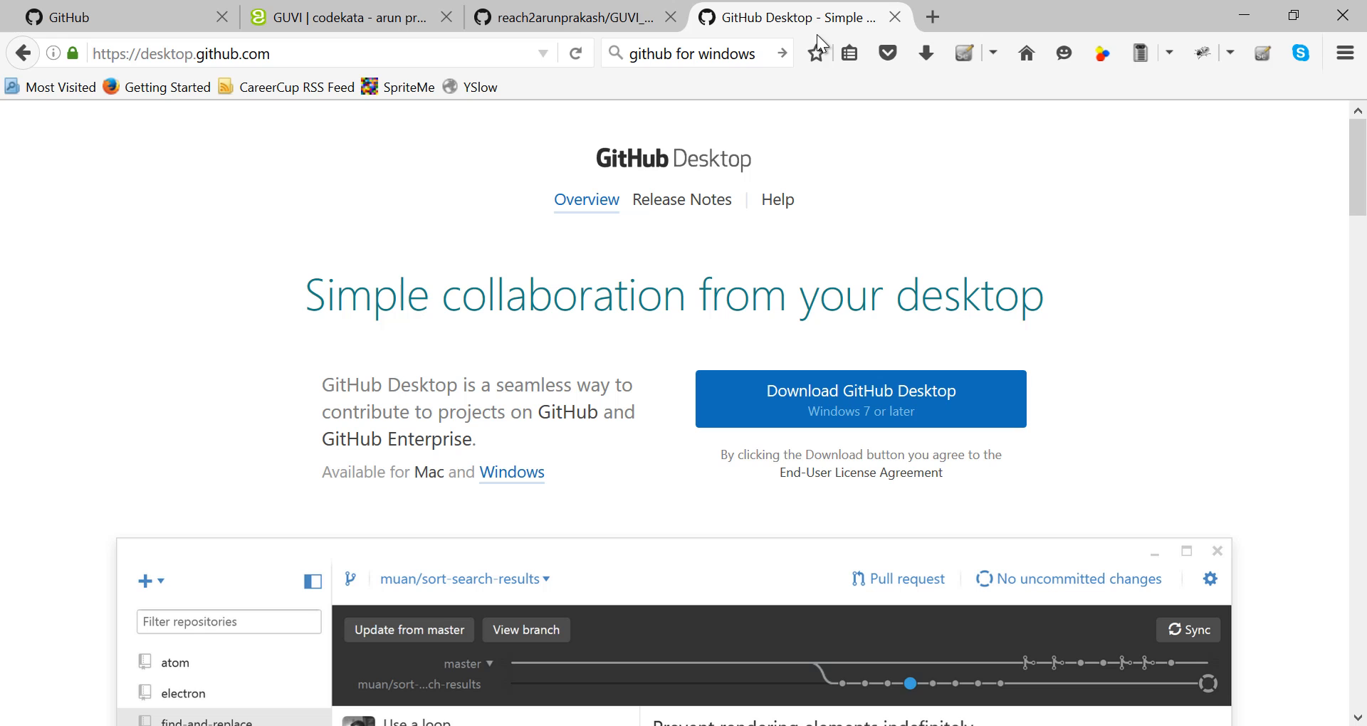
- Request the GitHubSetup.exe installer from the GitHub Desktop site, then dismiss it unsaved
click(699, 53)
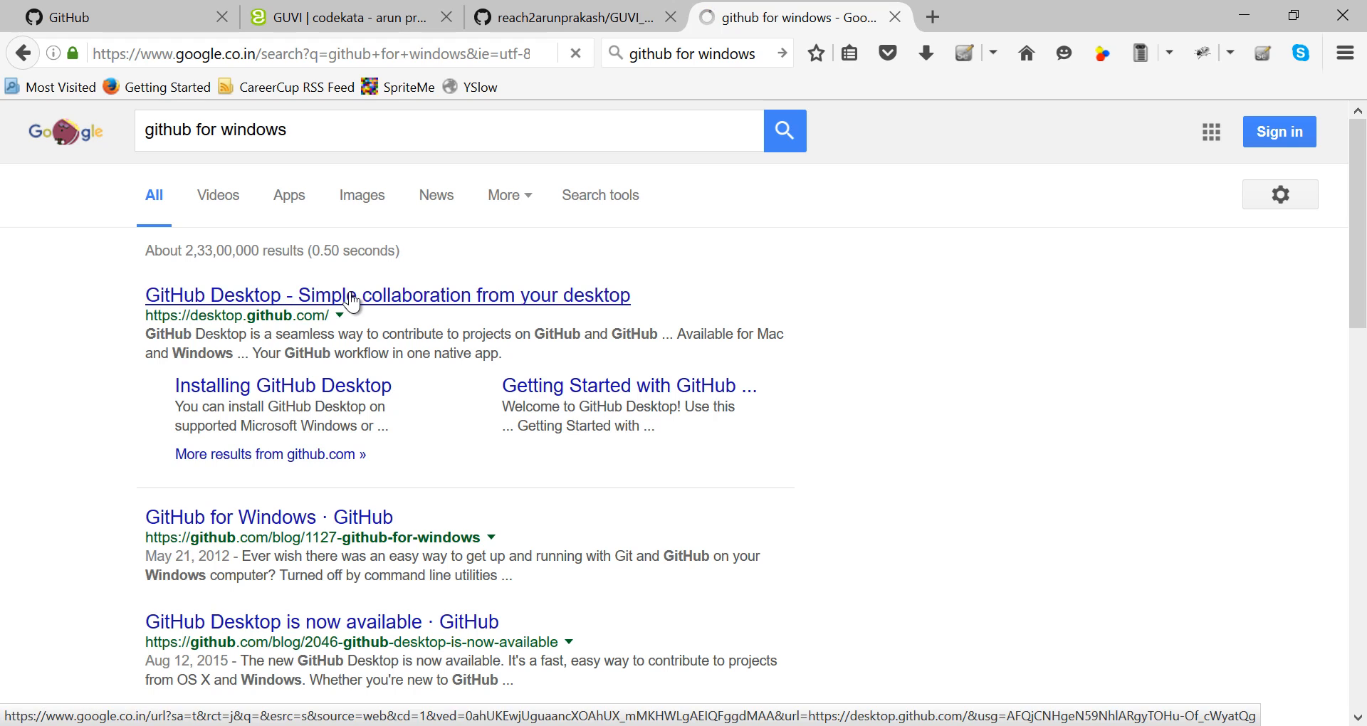
click(351, 296)
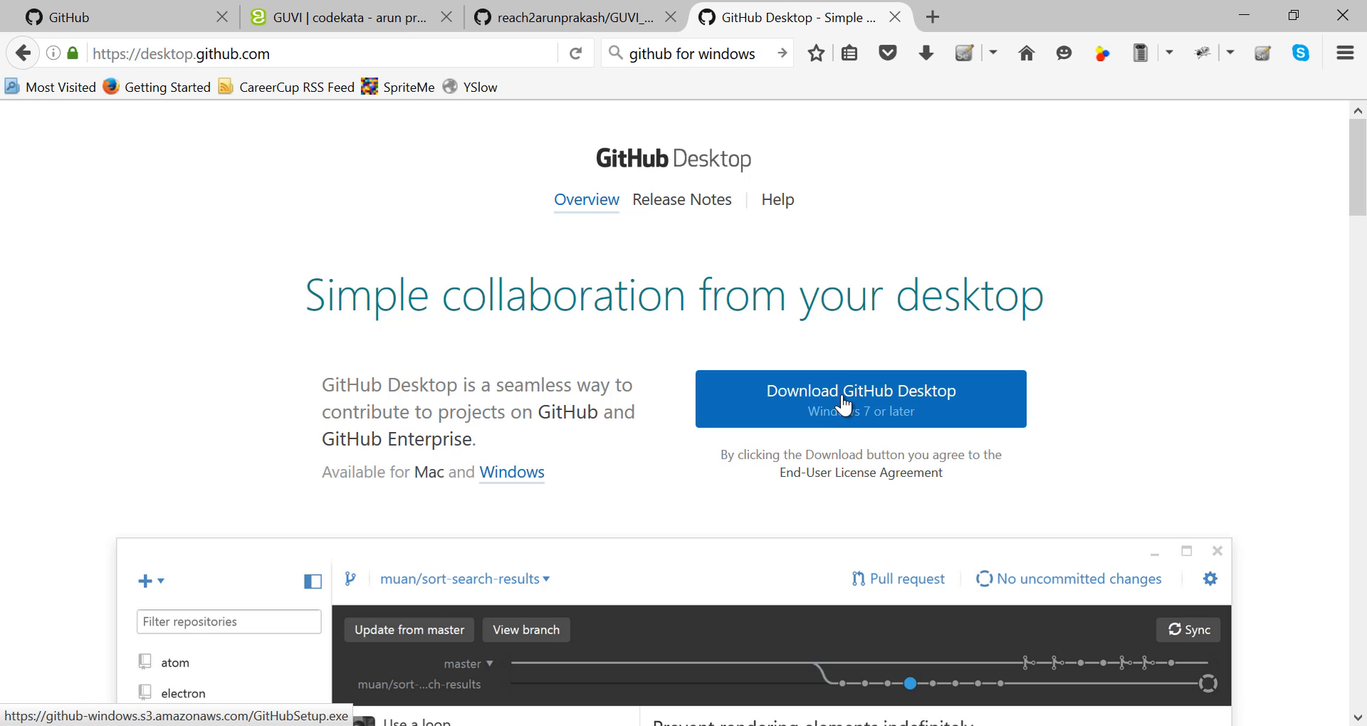
click(852, 405)
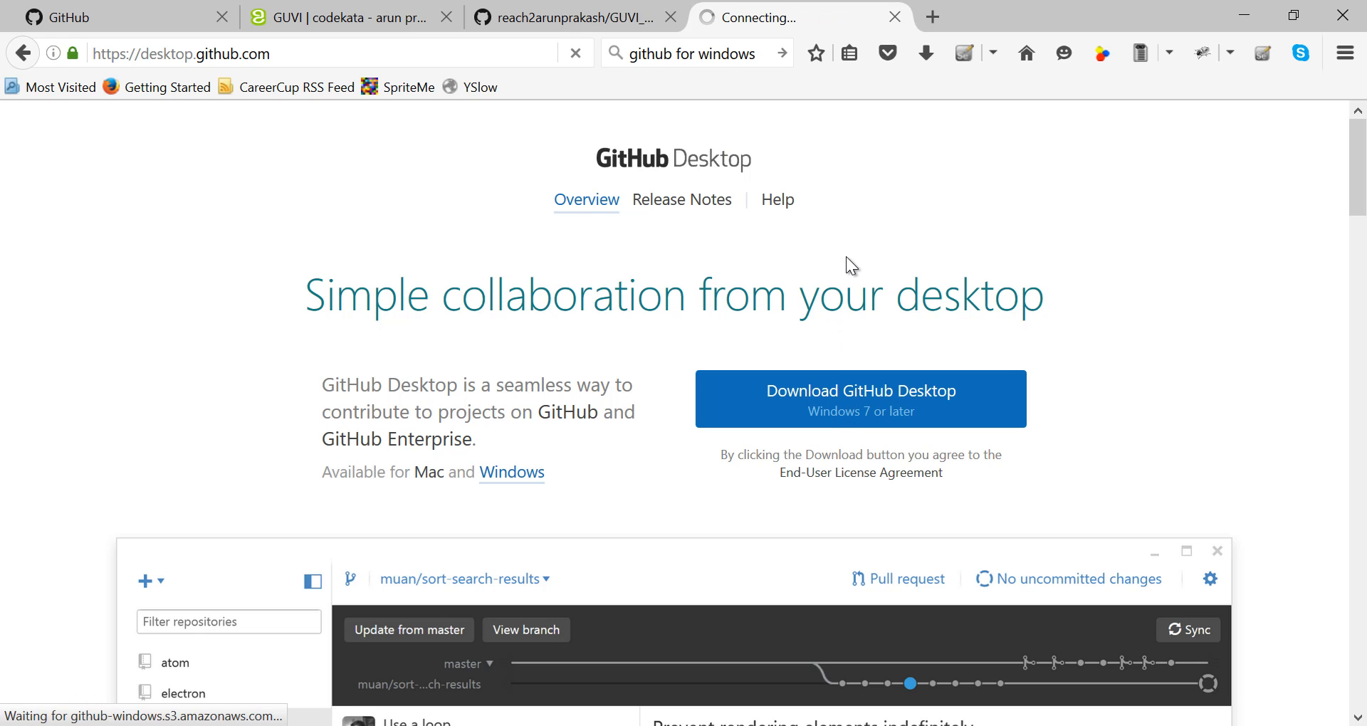
click(861, 399)
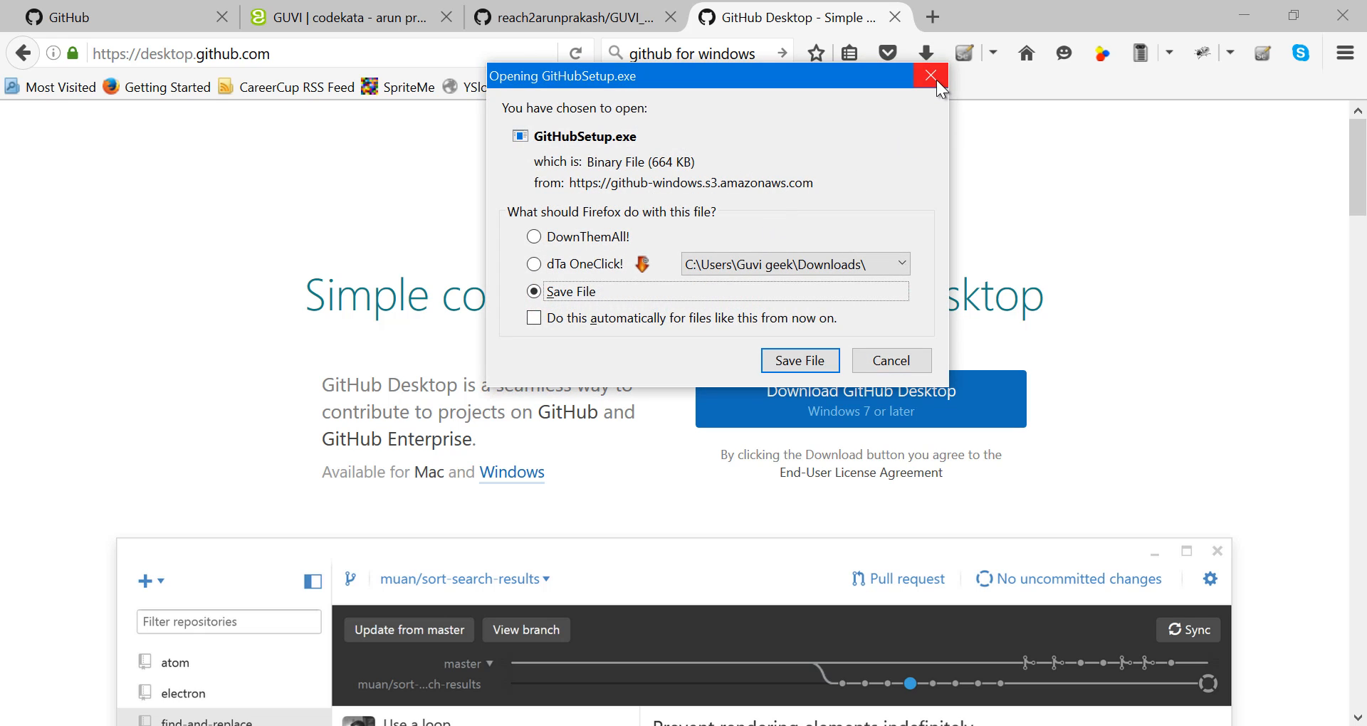
mouse_move(931, 77)
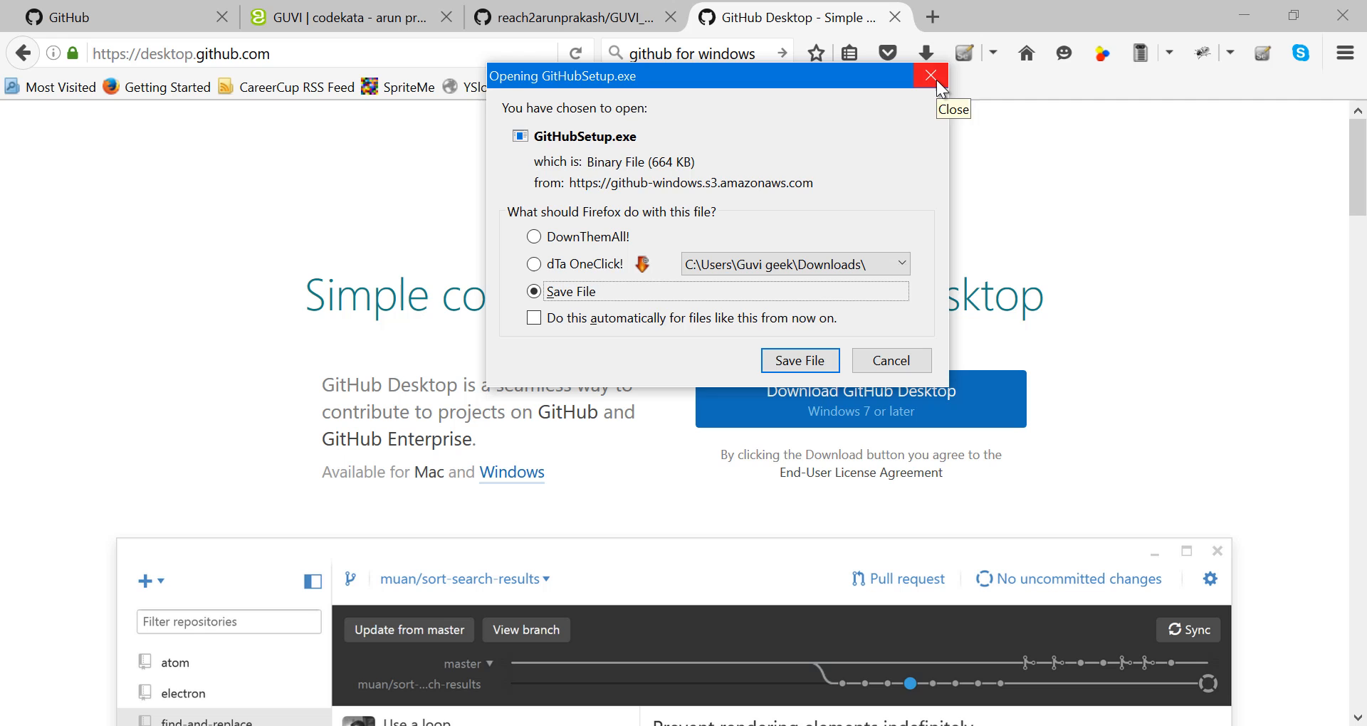
click(928, 76)
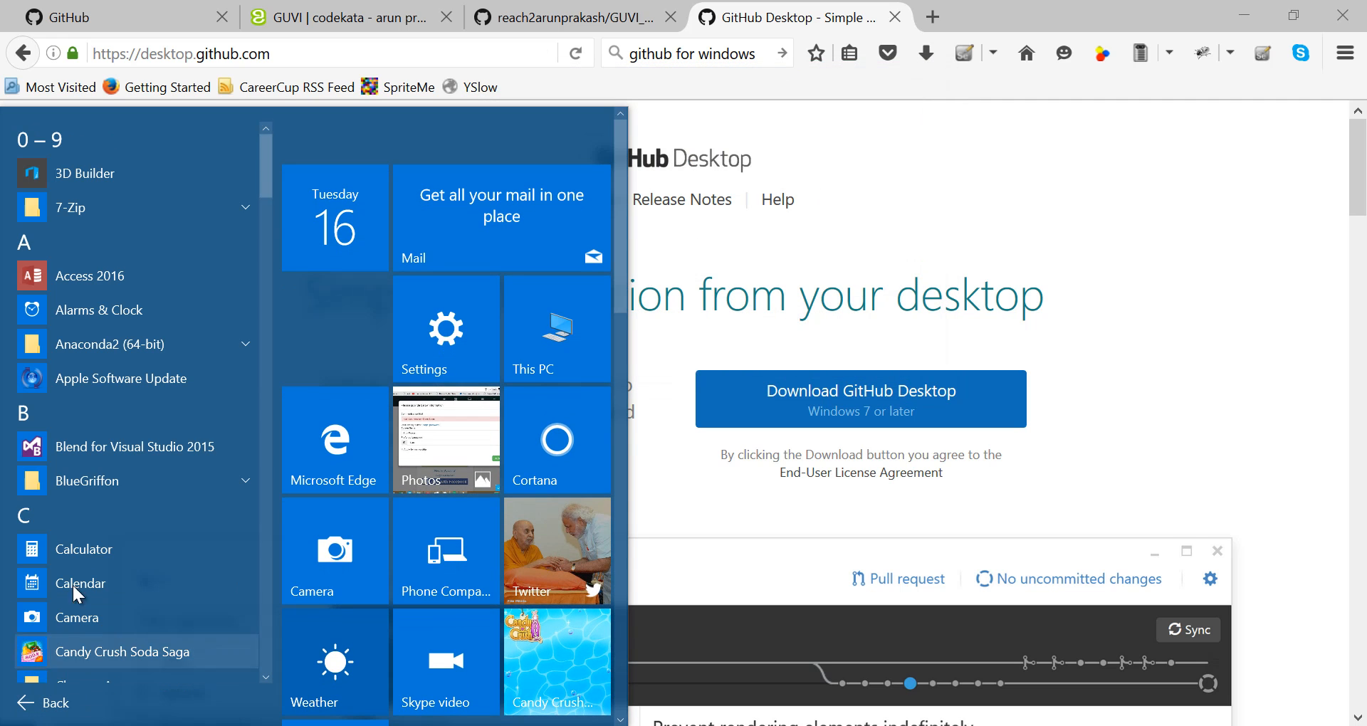
- Launch Git Bash from the Start menu's Git folder
scroll(down, 3)
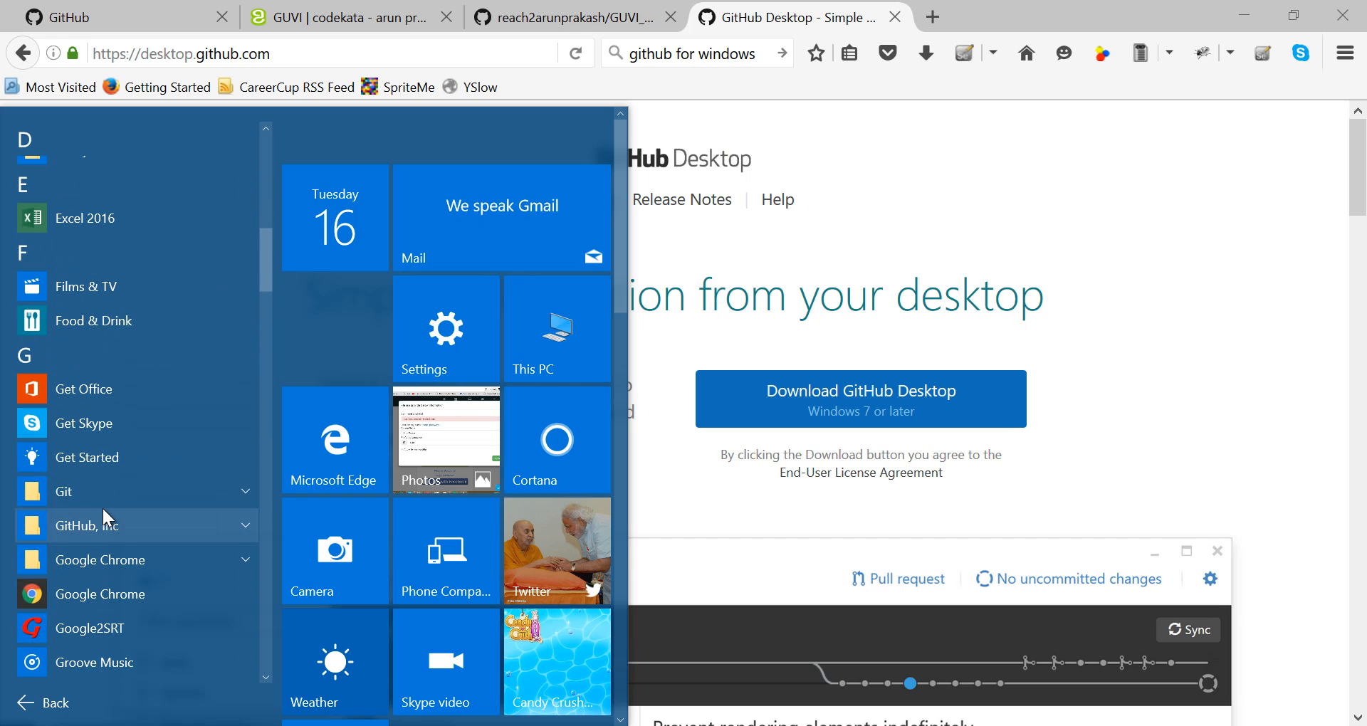
click(64, 492)
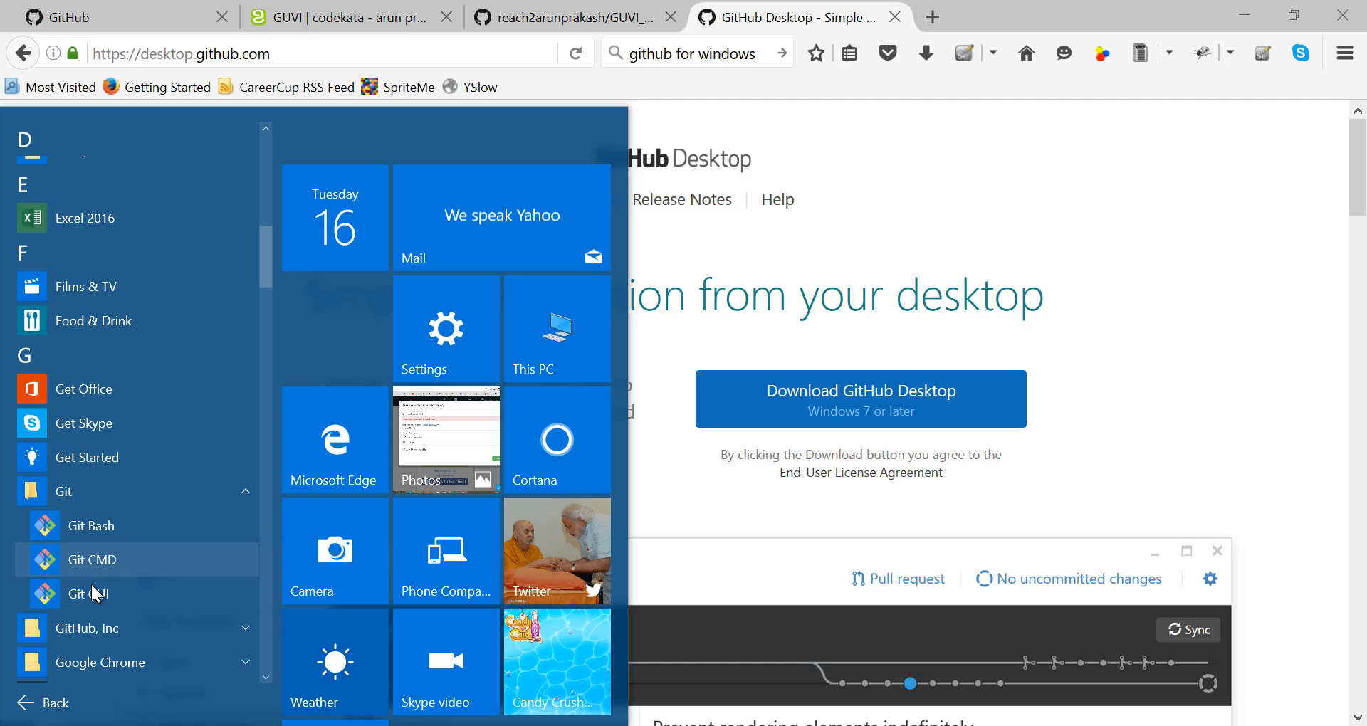
mouse_move(105, 537)
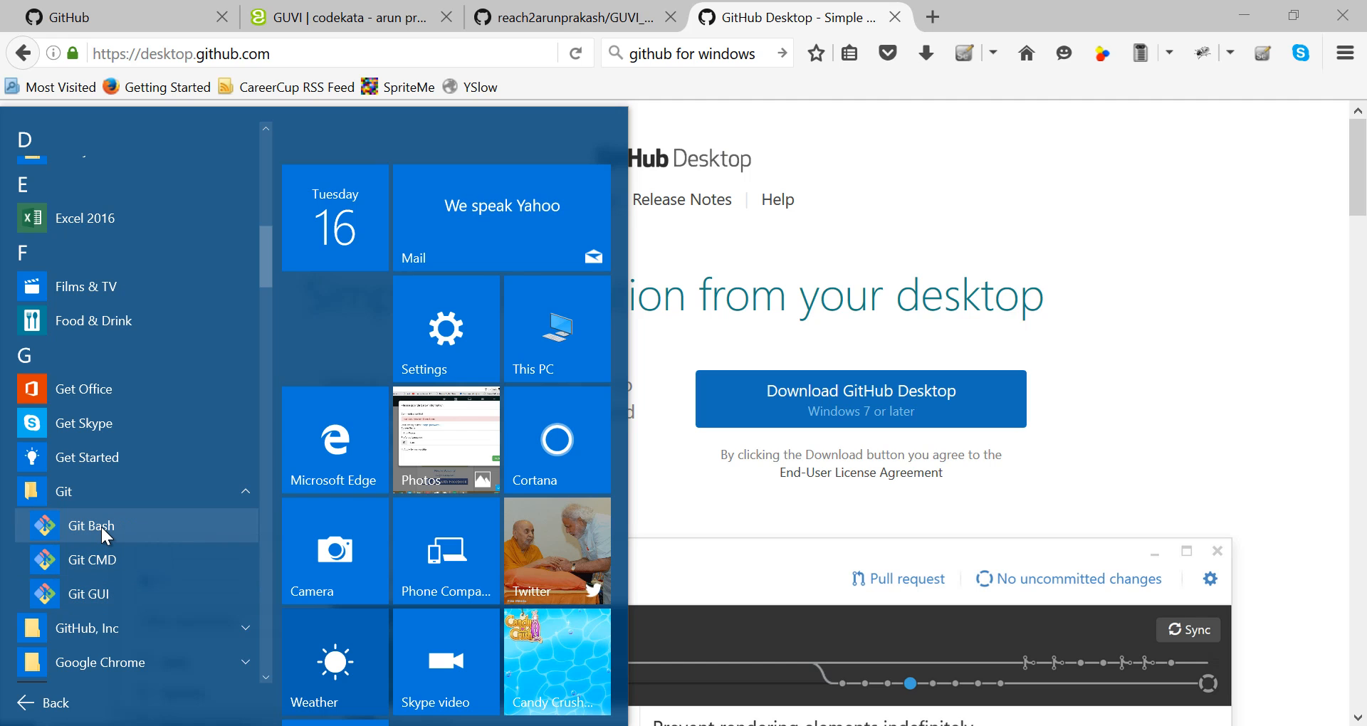
click(88, 525)
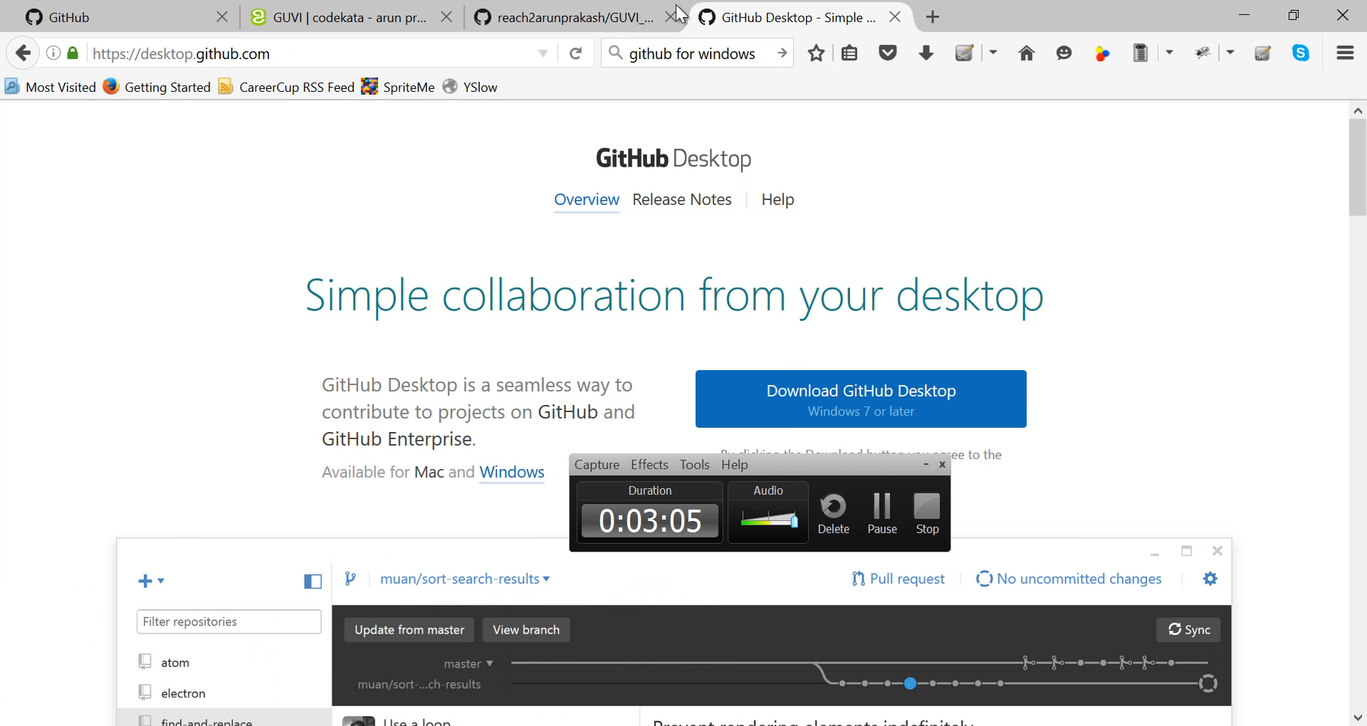
- Copy GUVI_samplerepo's HTTPS clone URL from the Clone or download panel
click(585, 15)
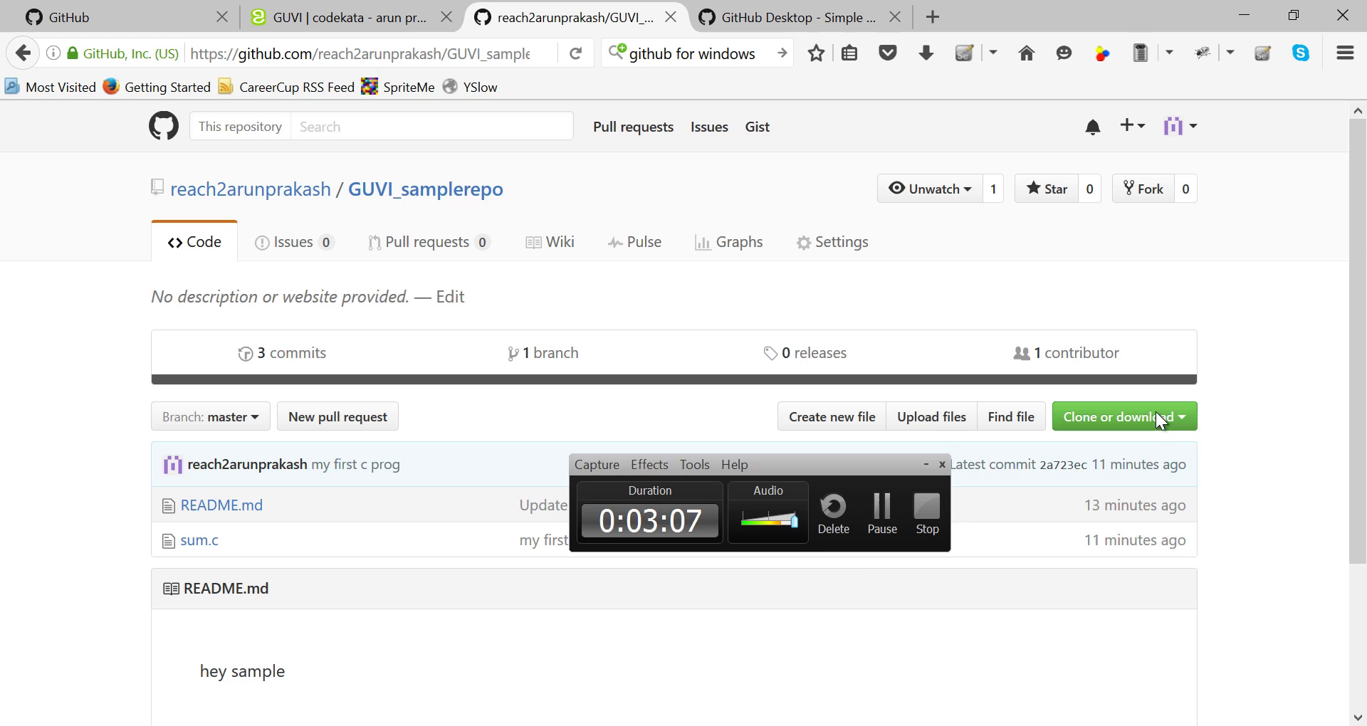
click(1124, 416)
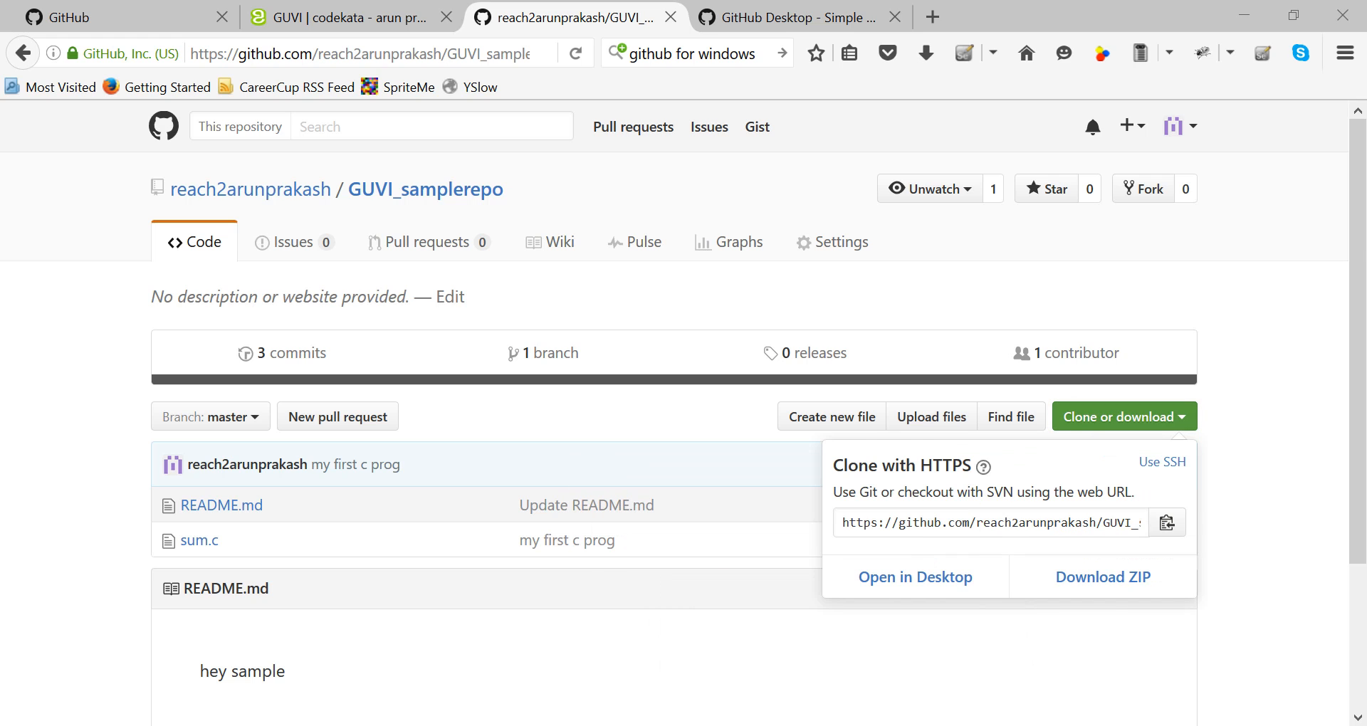
click(1007, 523)
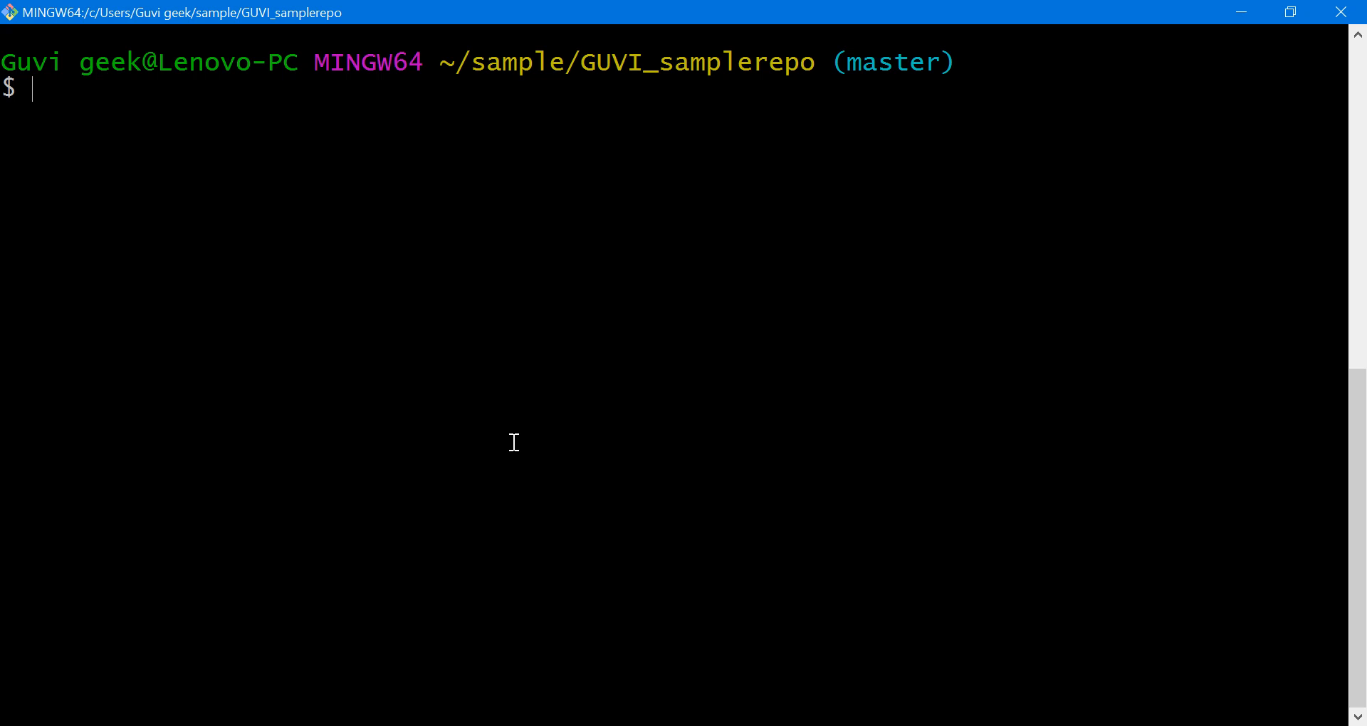
- Run git clone on the GUVI_samplerepo URL and start a cd into the cloned folder
text(git cl)
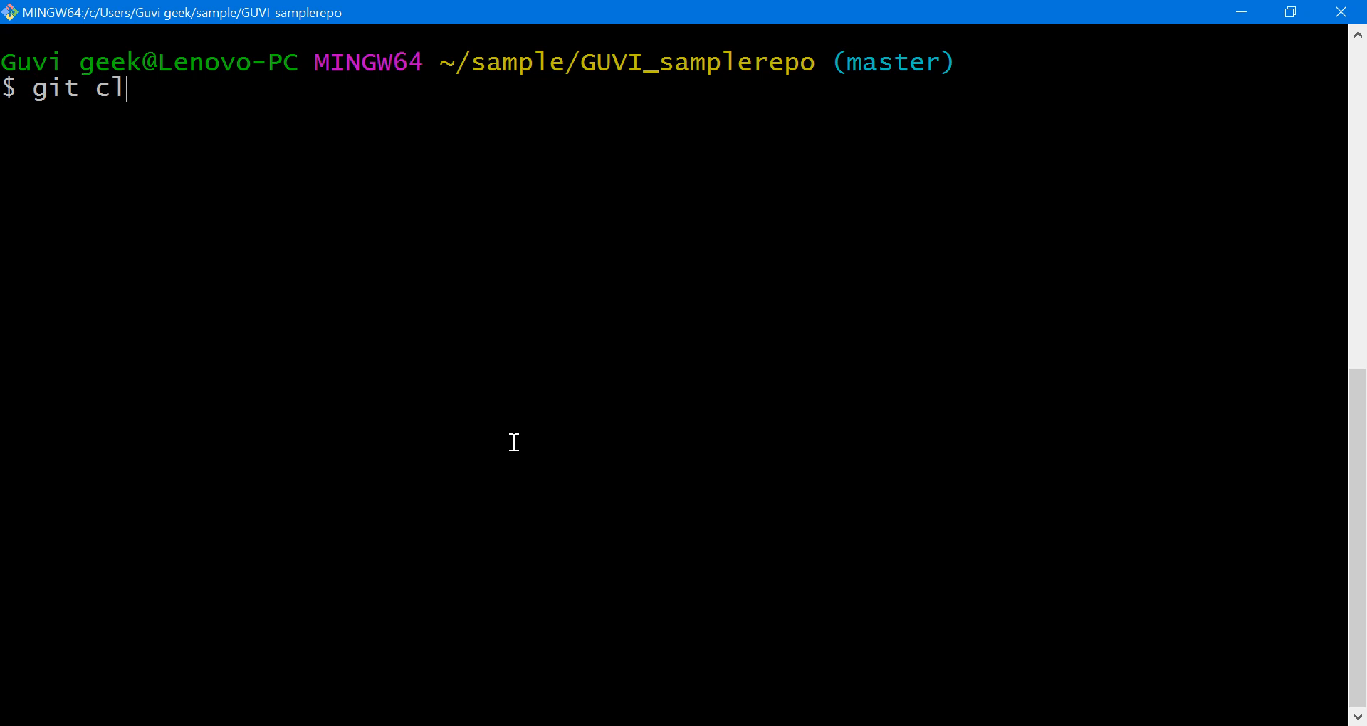
text(one)
text(ls)
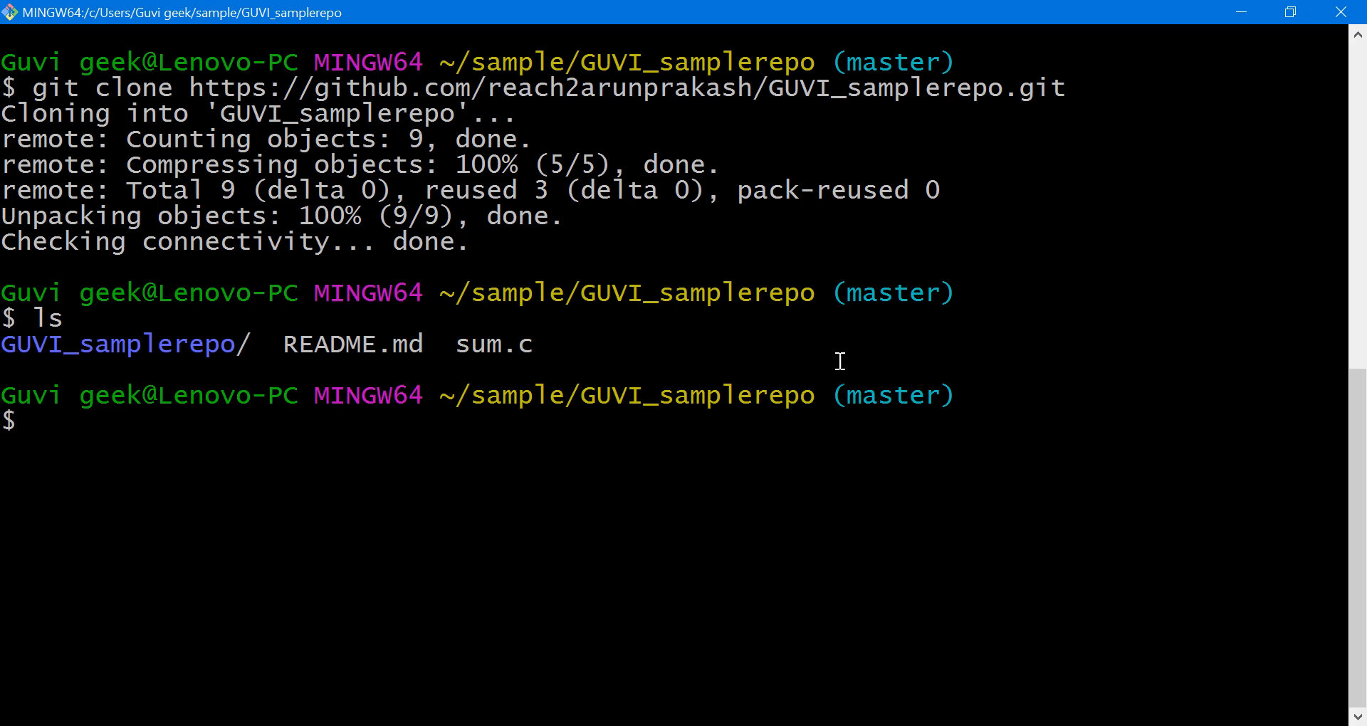
double_click(114, 345)
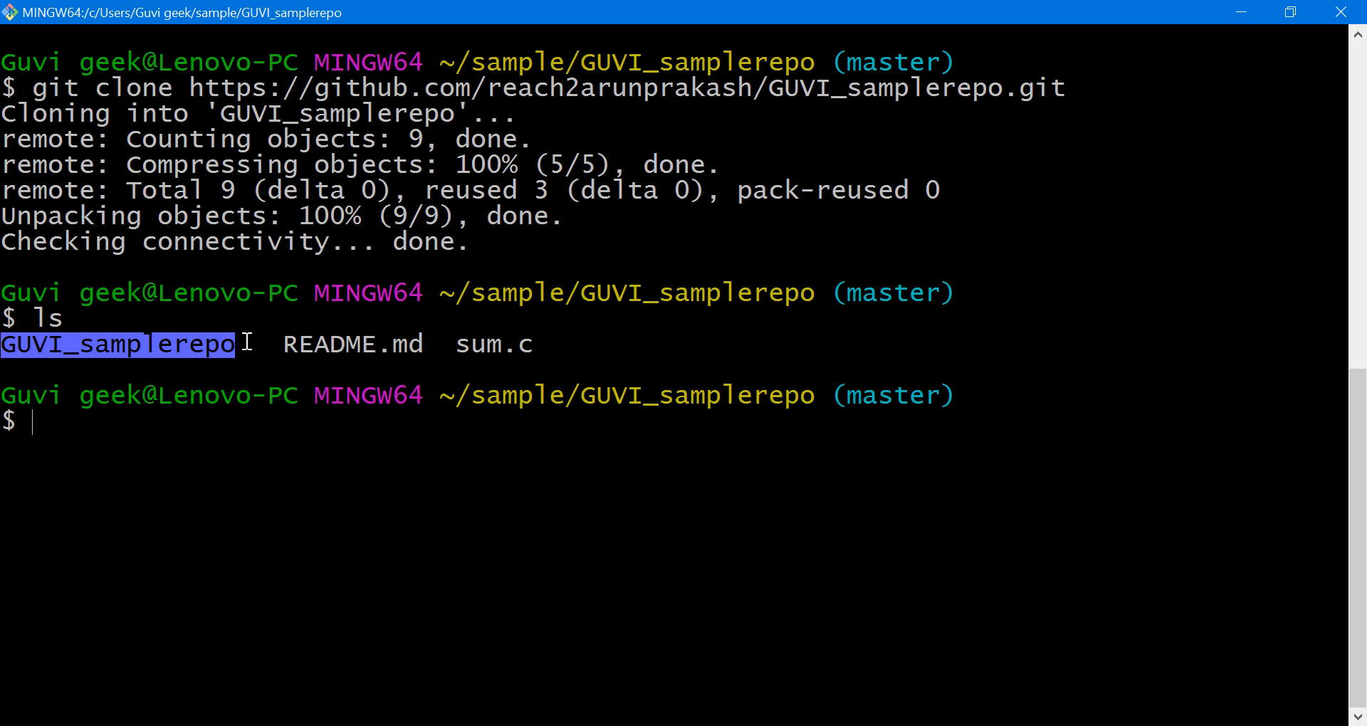
text(cd)
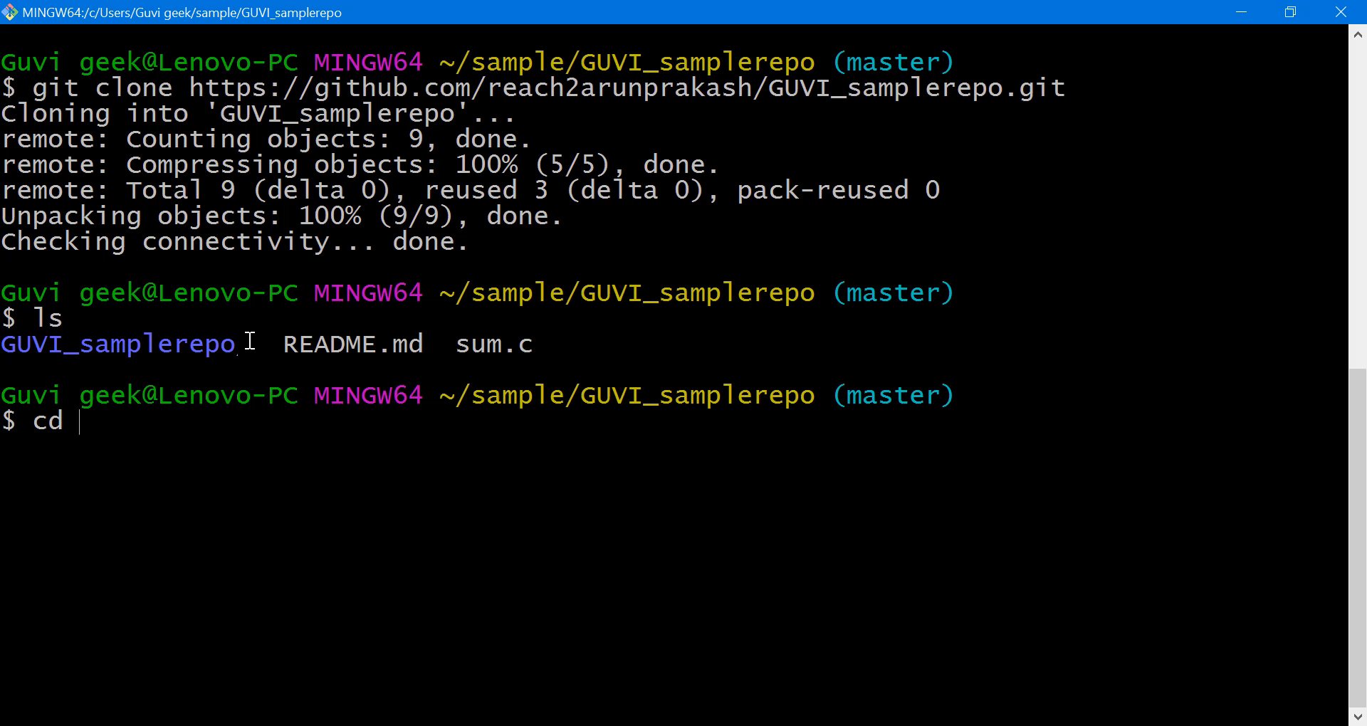
text(g)
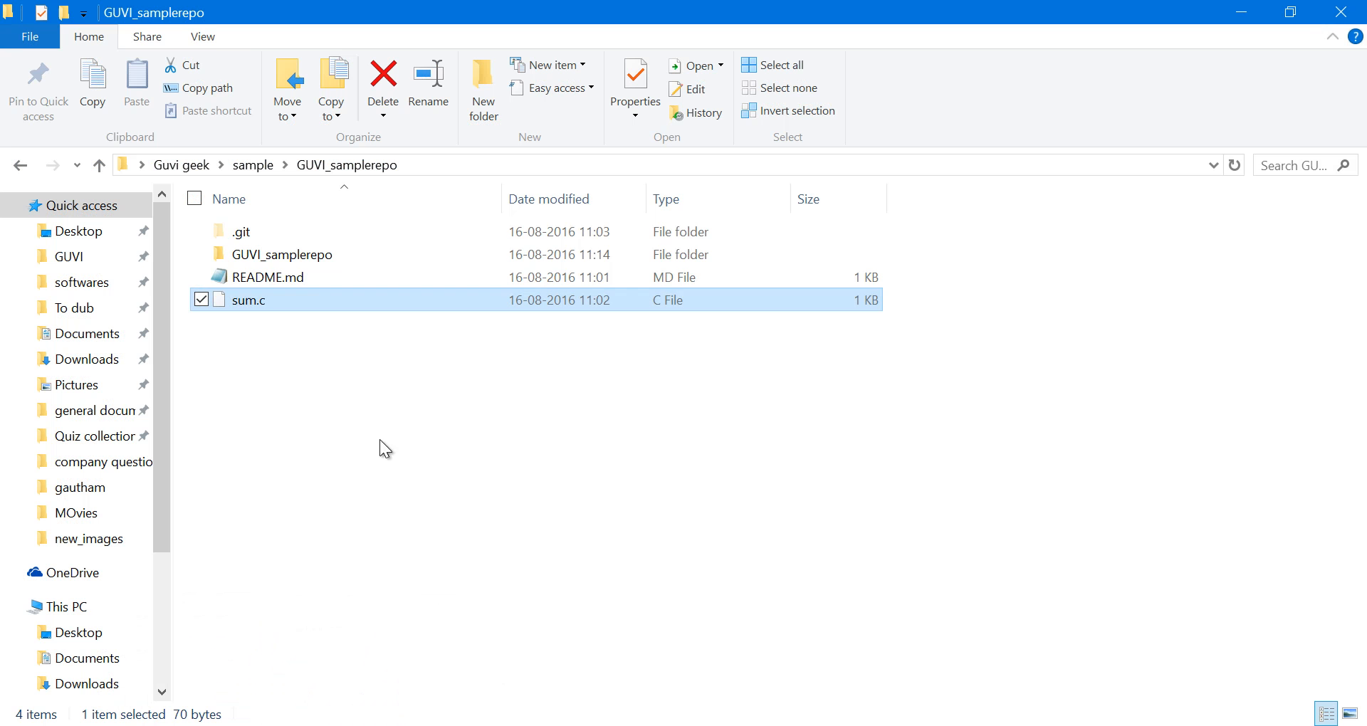
- Inside the inner GUVI_samplerepo folder, create a new text document named max
double_click(282, 254)
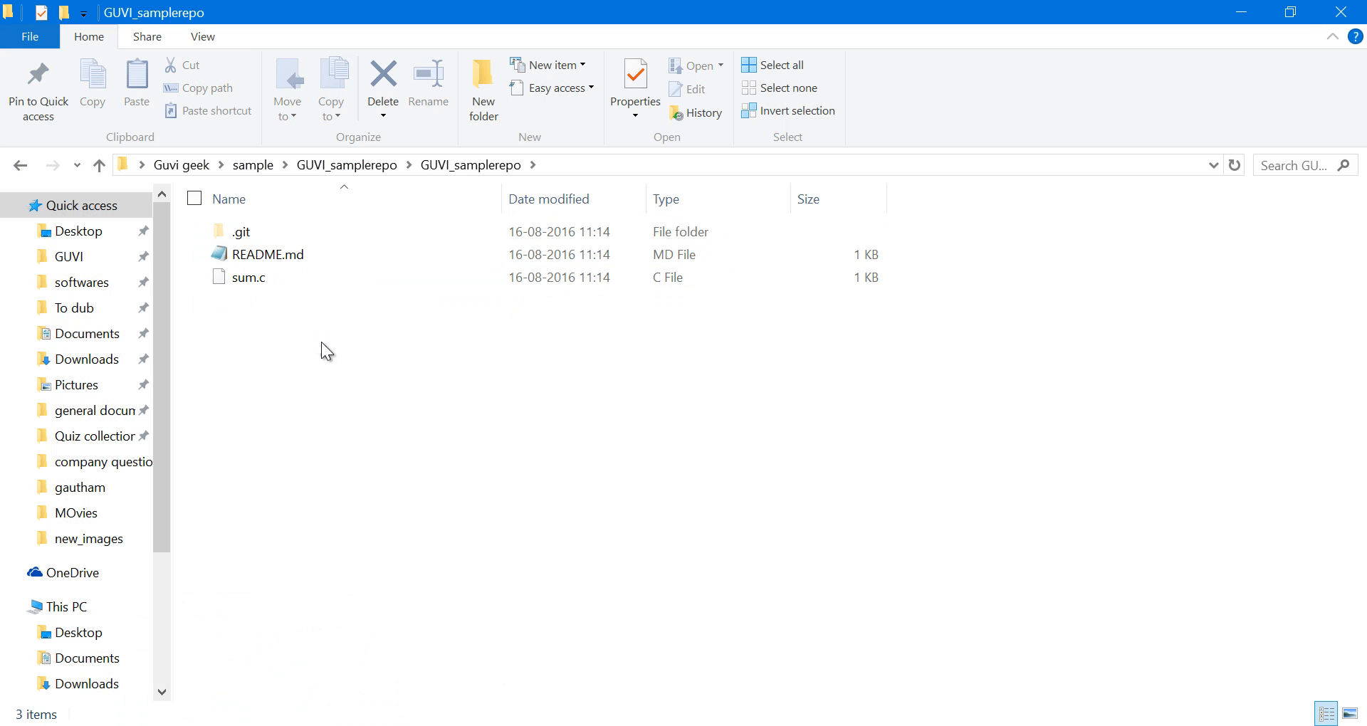
right_click(325, 351)
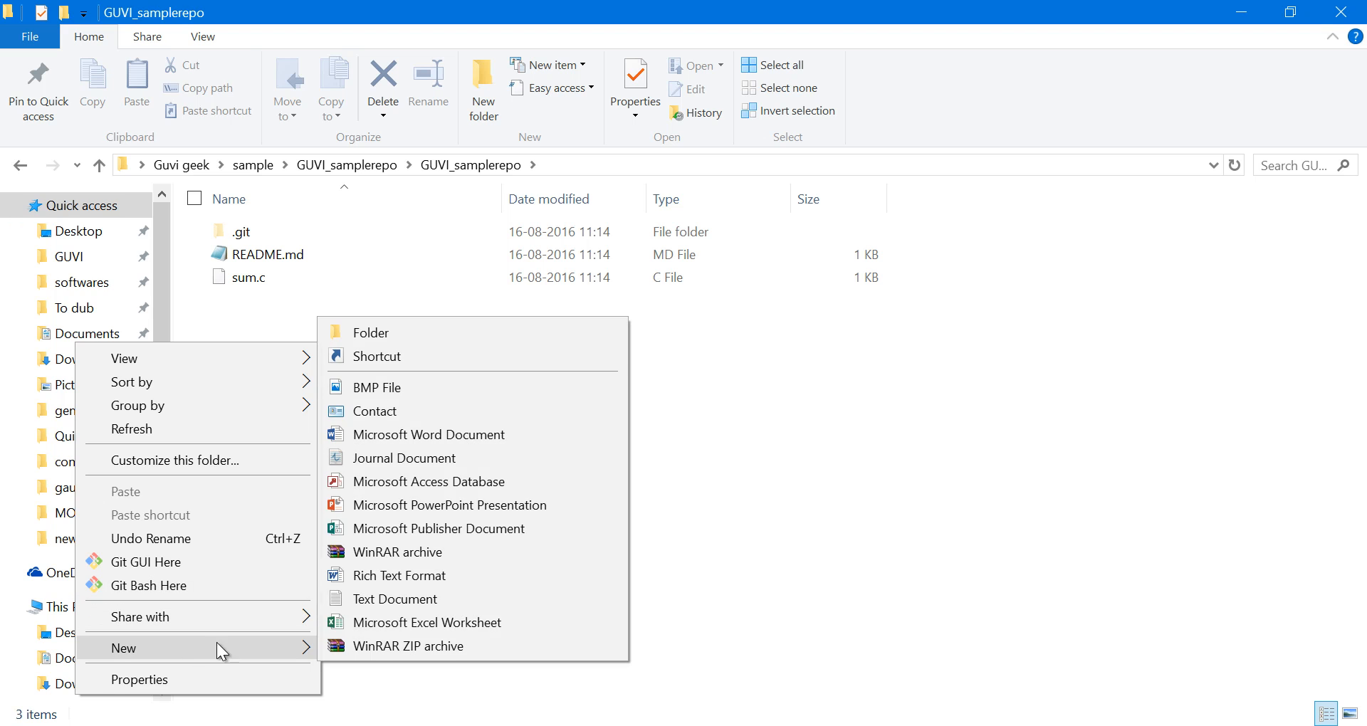
click(395, 599)
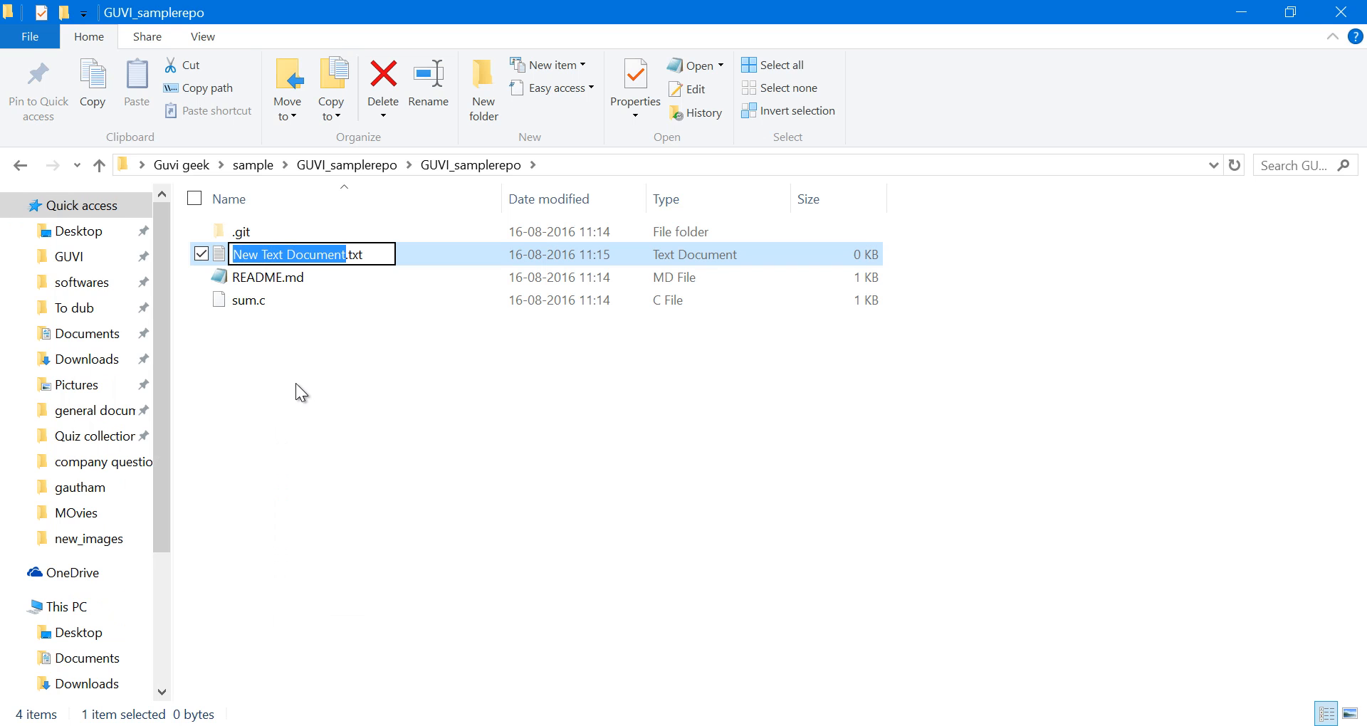
mouse_move(286, 351)
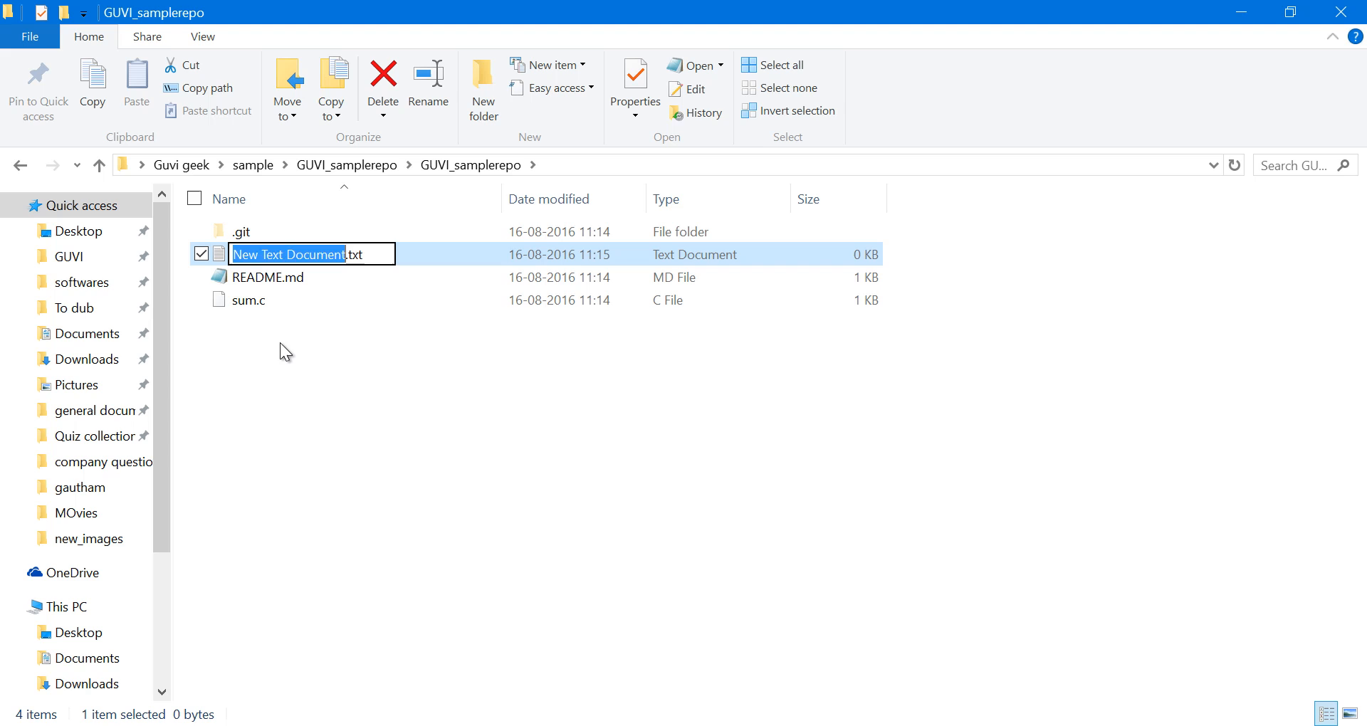
text(max.txt)
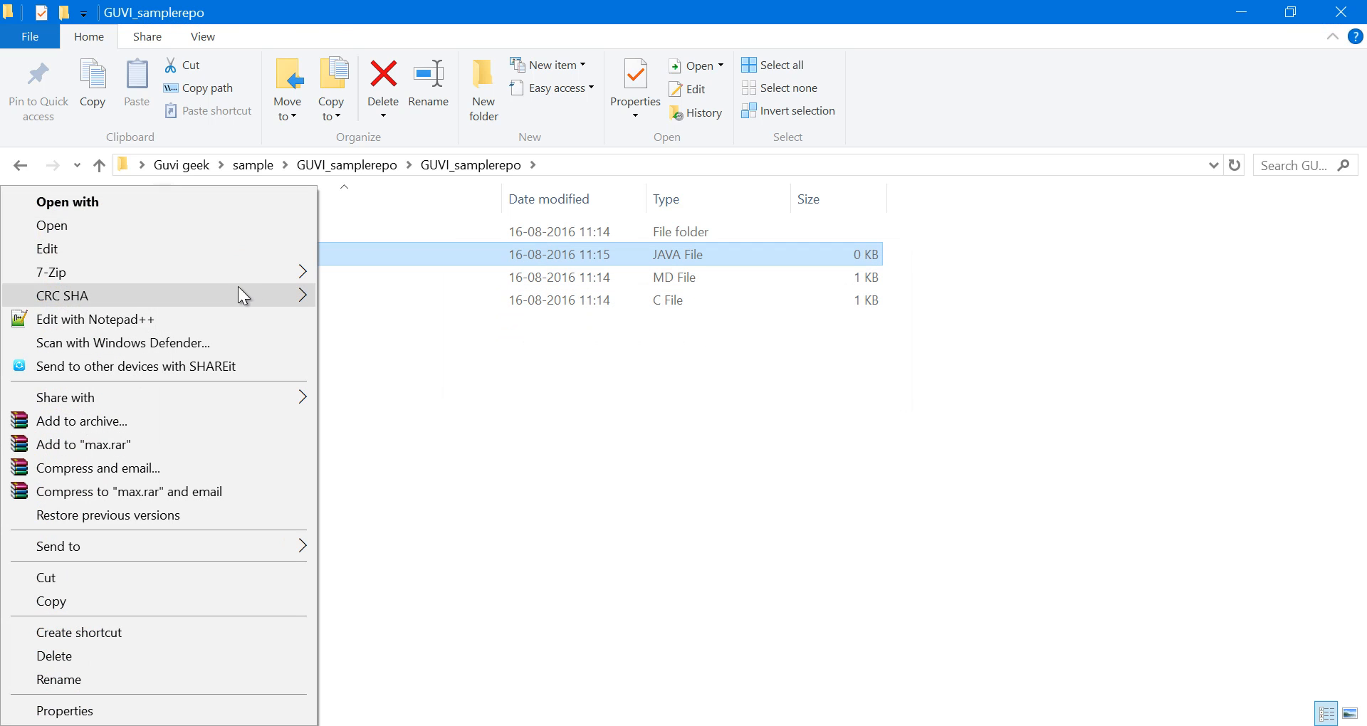
- Type placeholder text 'sdfsdf' into max.java in Notepad++, save, close, and return to Git Bash
click(95, 319)
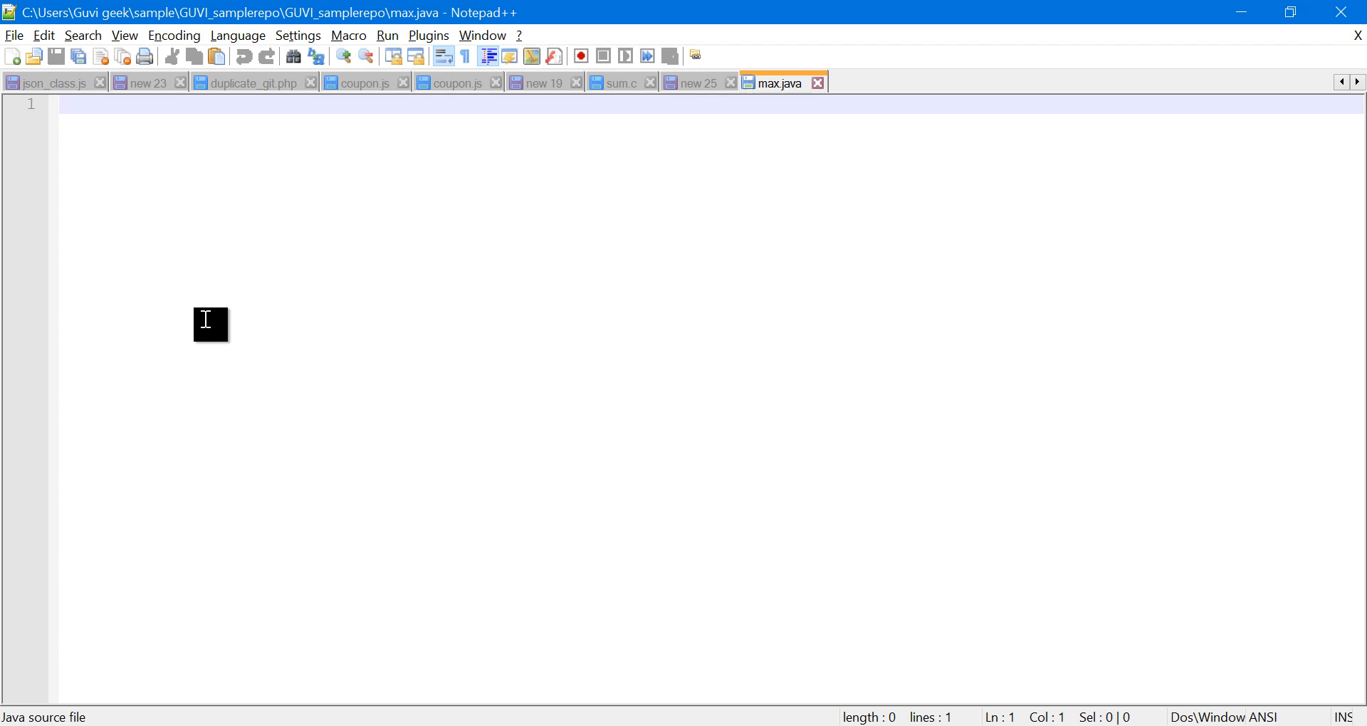
text(sdfsdf)
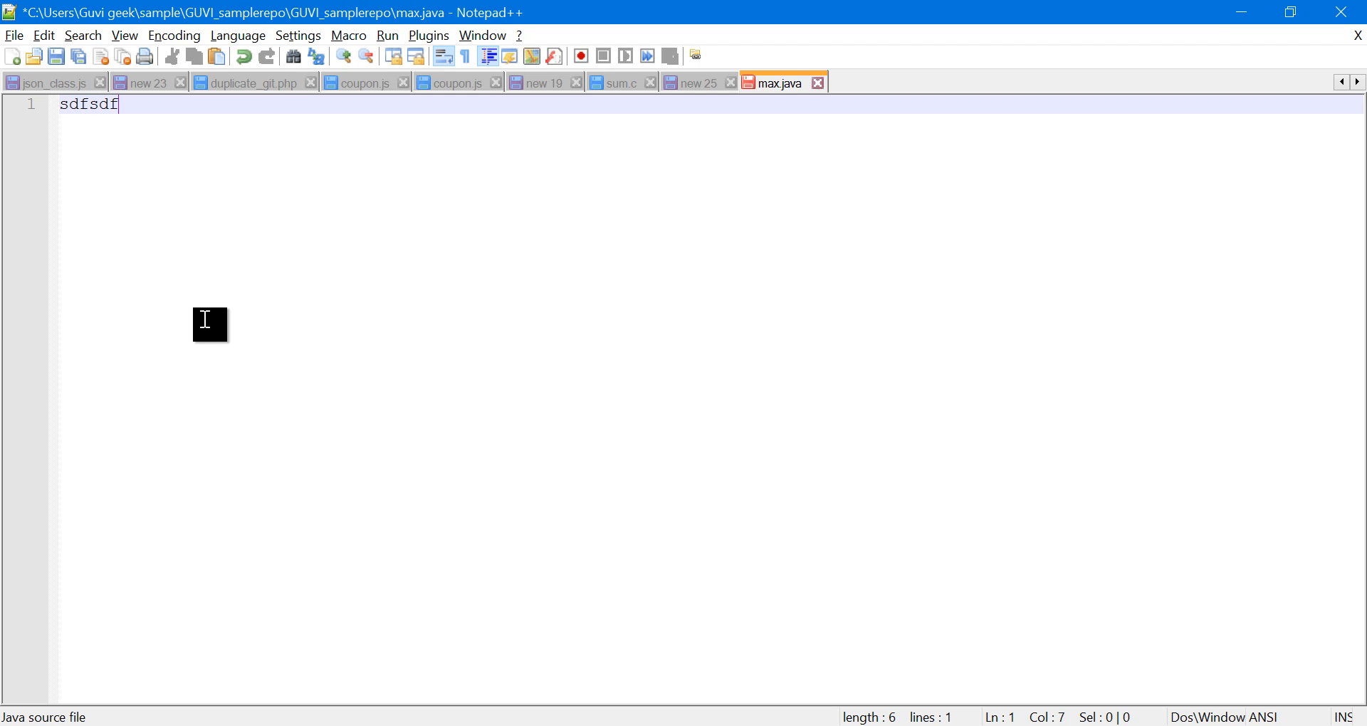
click(696, 82)
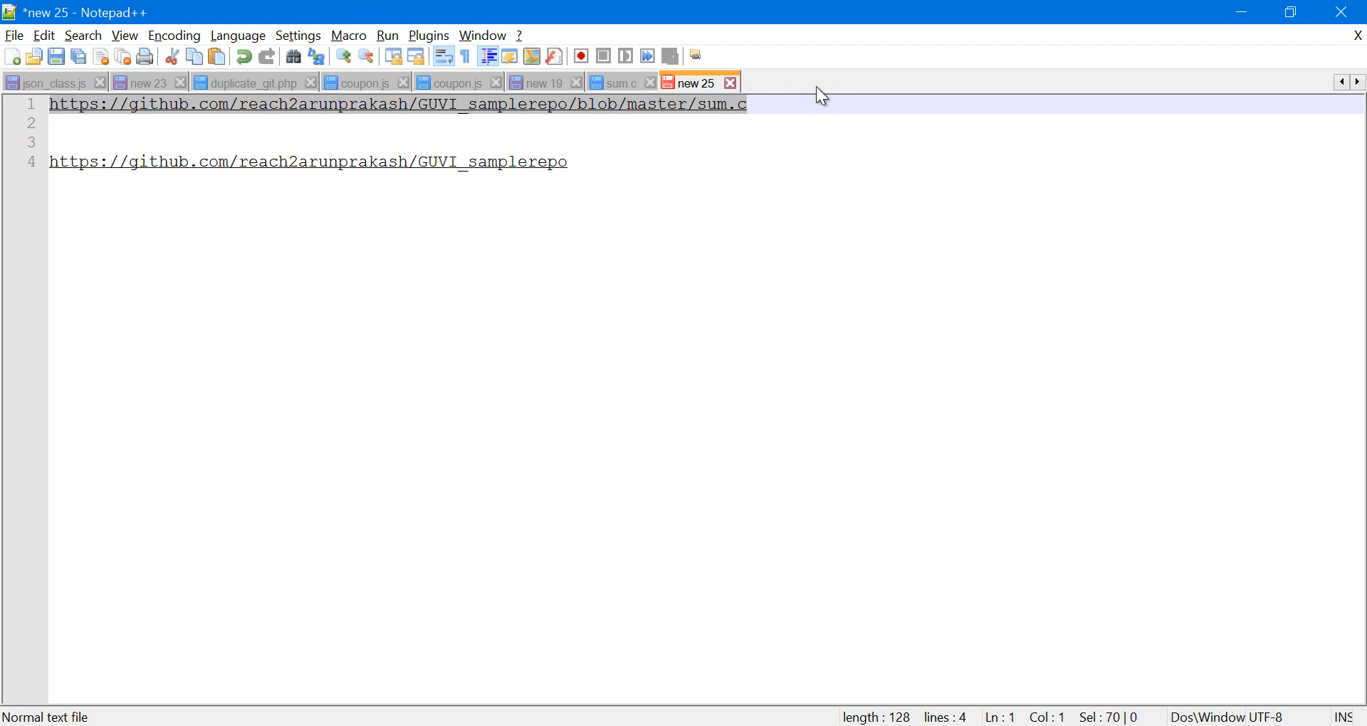
key(alt+tab)
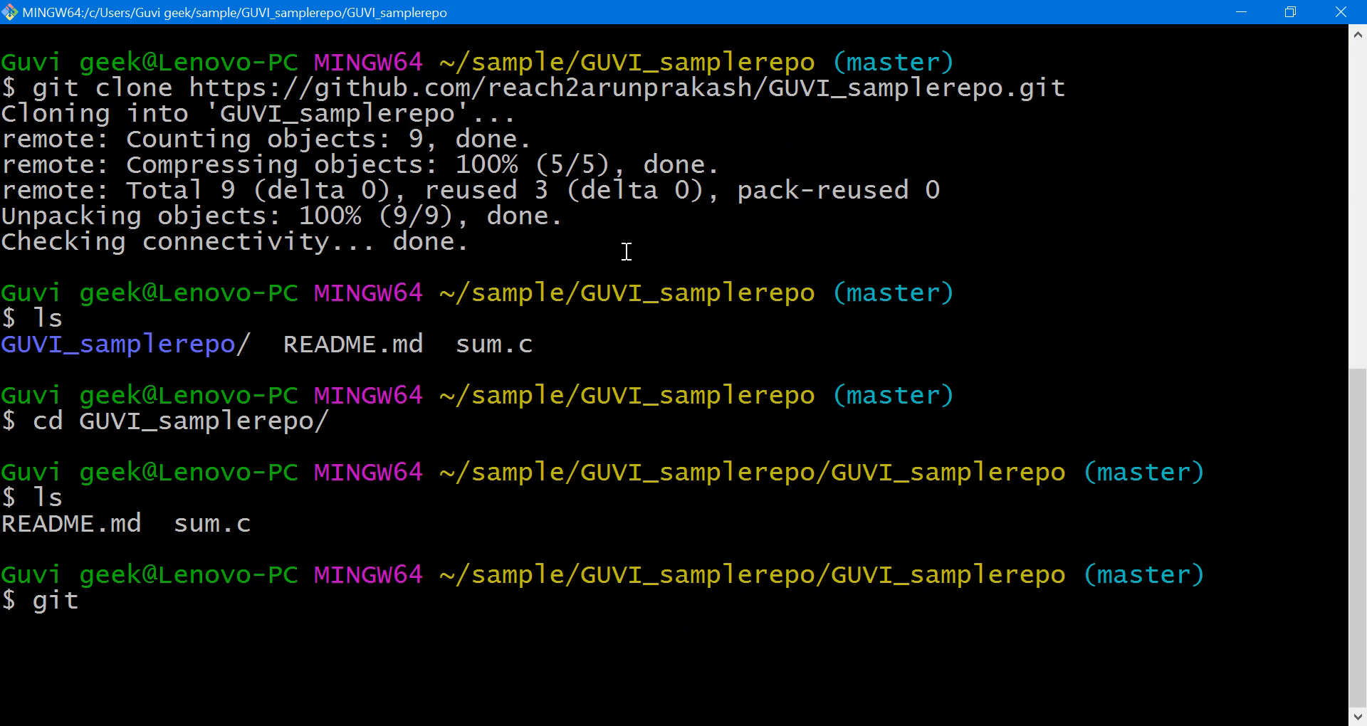
- Stage max.java and commit it with the message "my max java prog"
text(add)
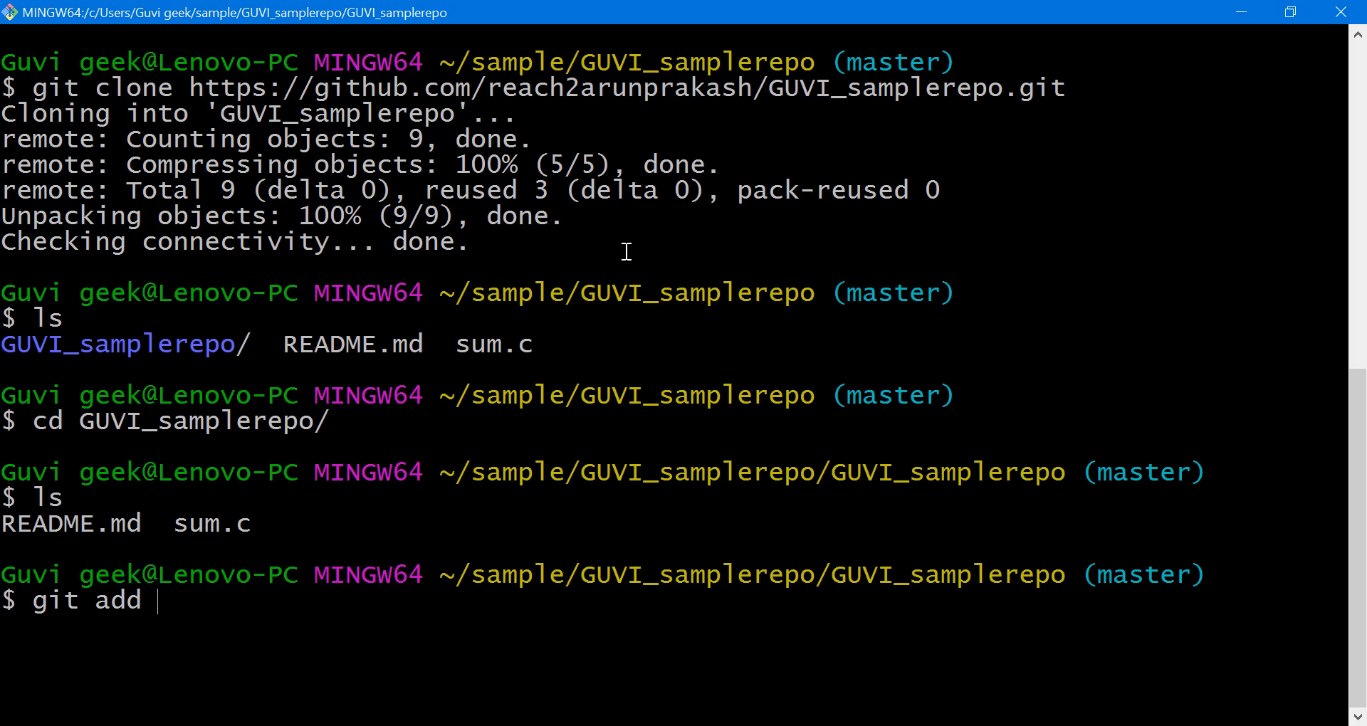
text(max.java)
text(g)
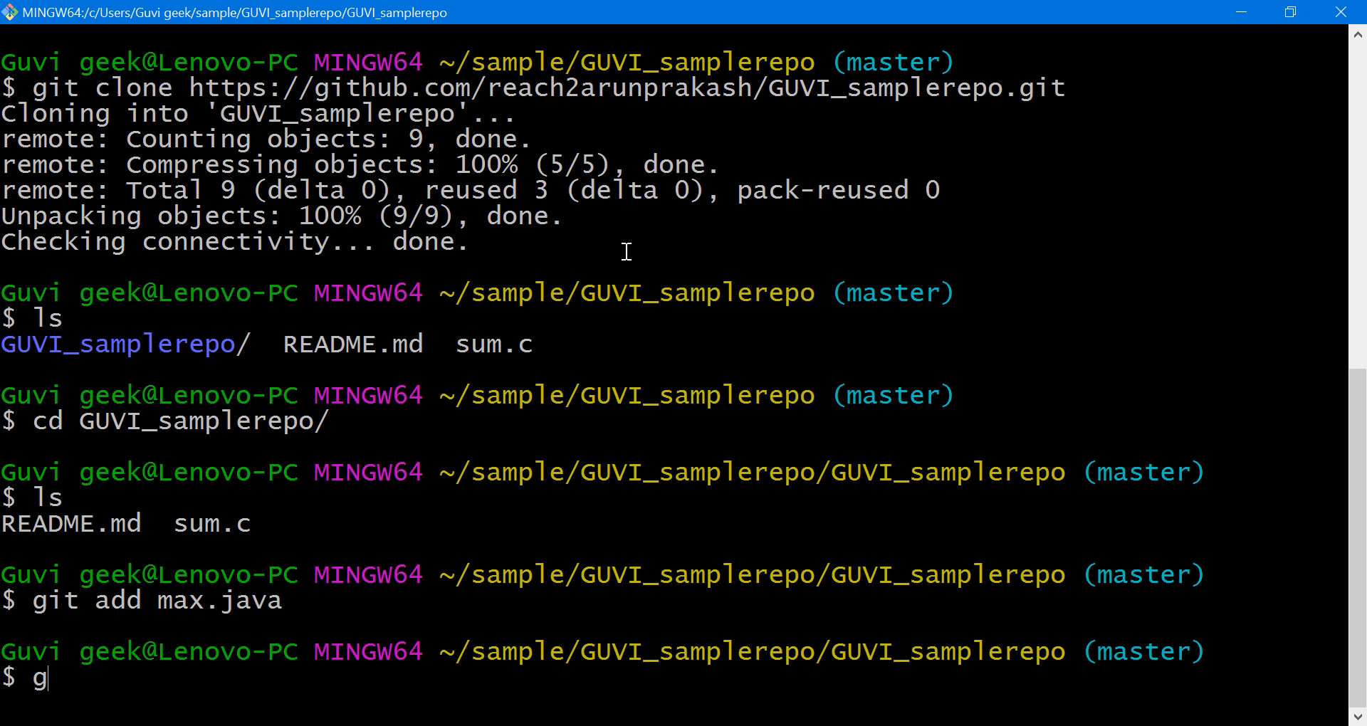
text(it commit)
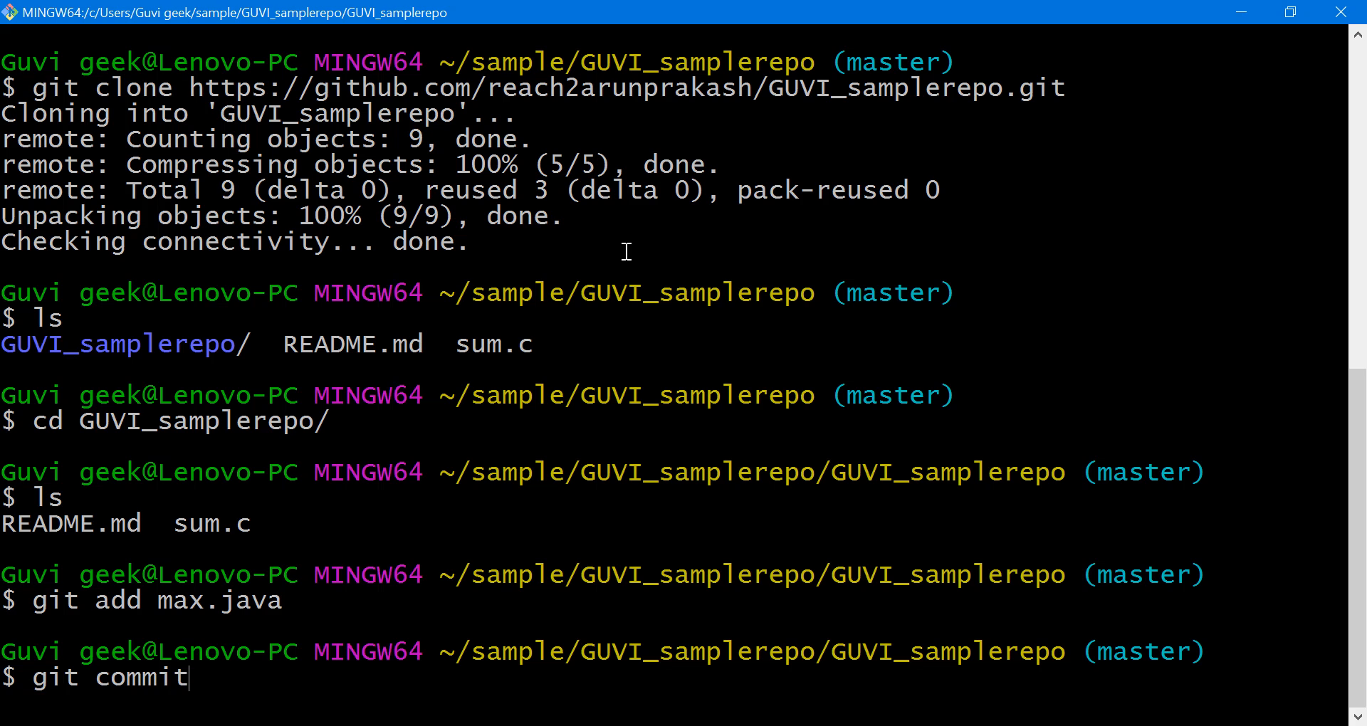
text(-m)
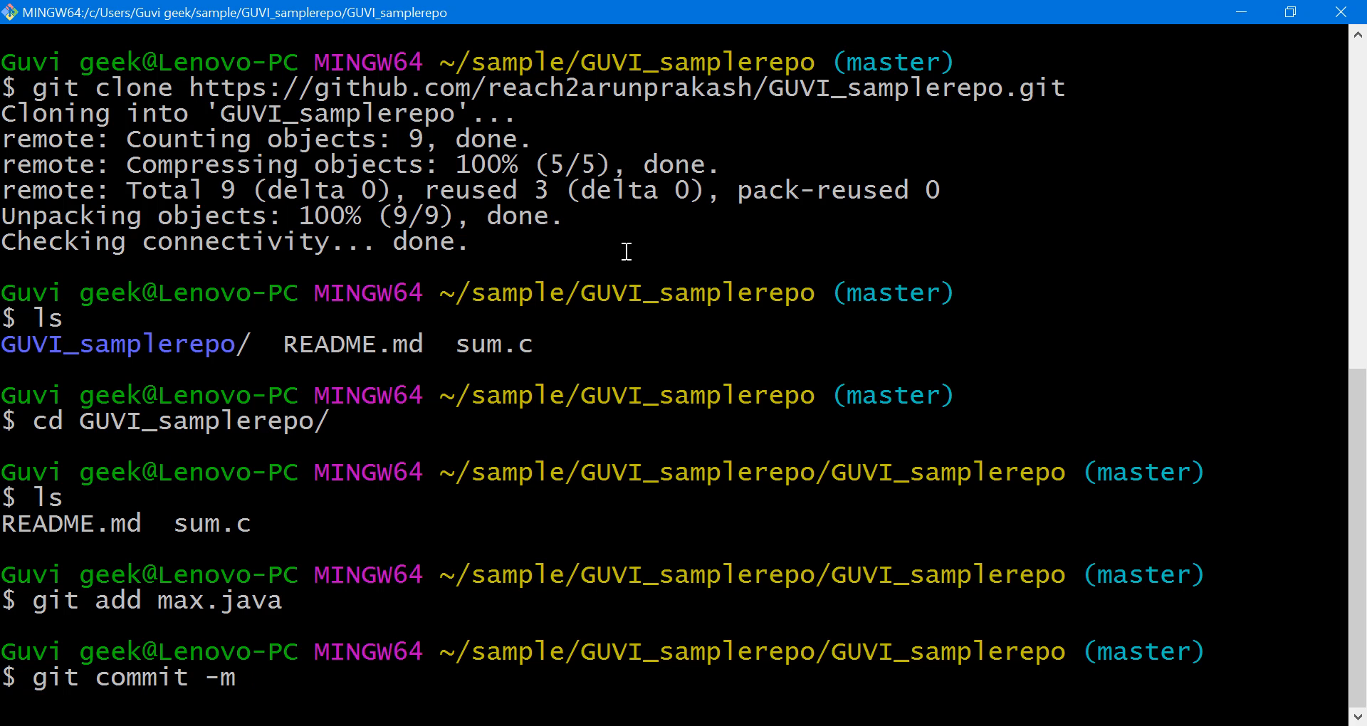
text("m")
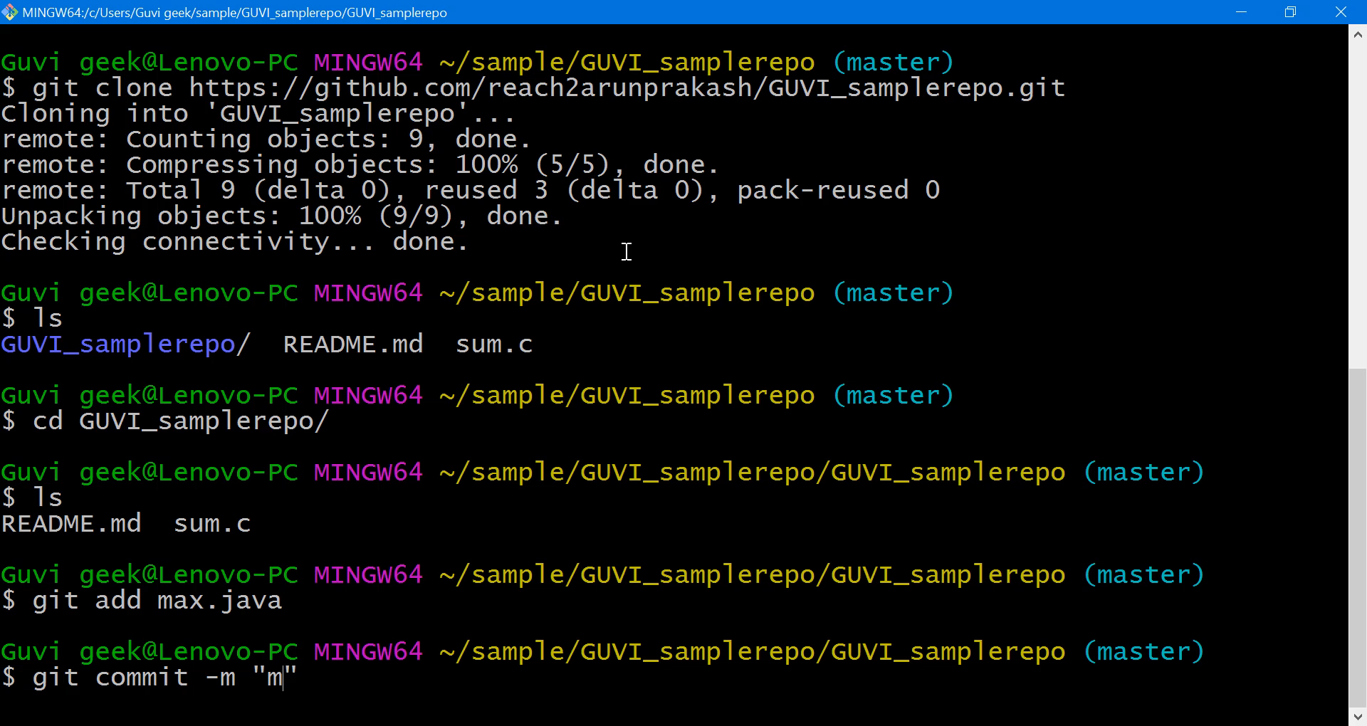
text(y ma)
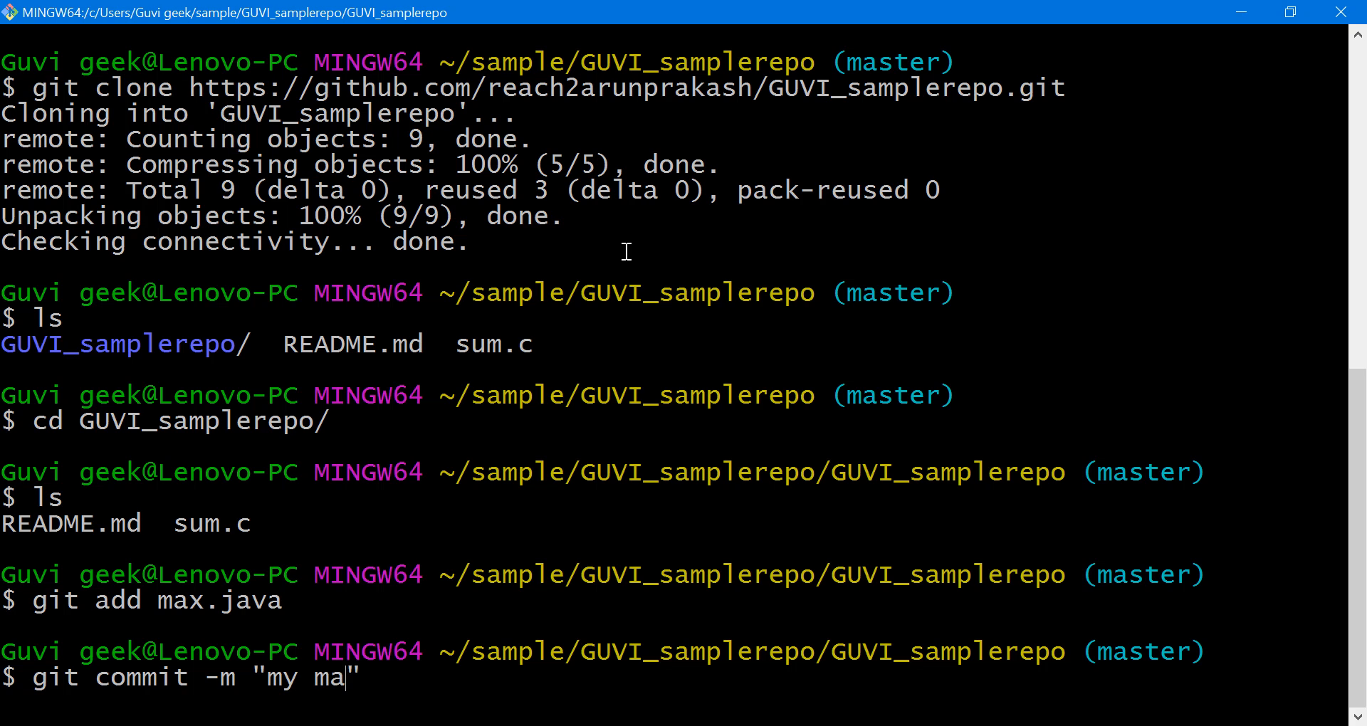
text(x ja)
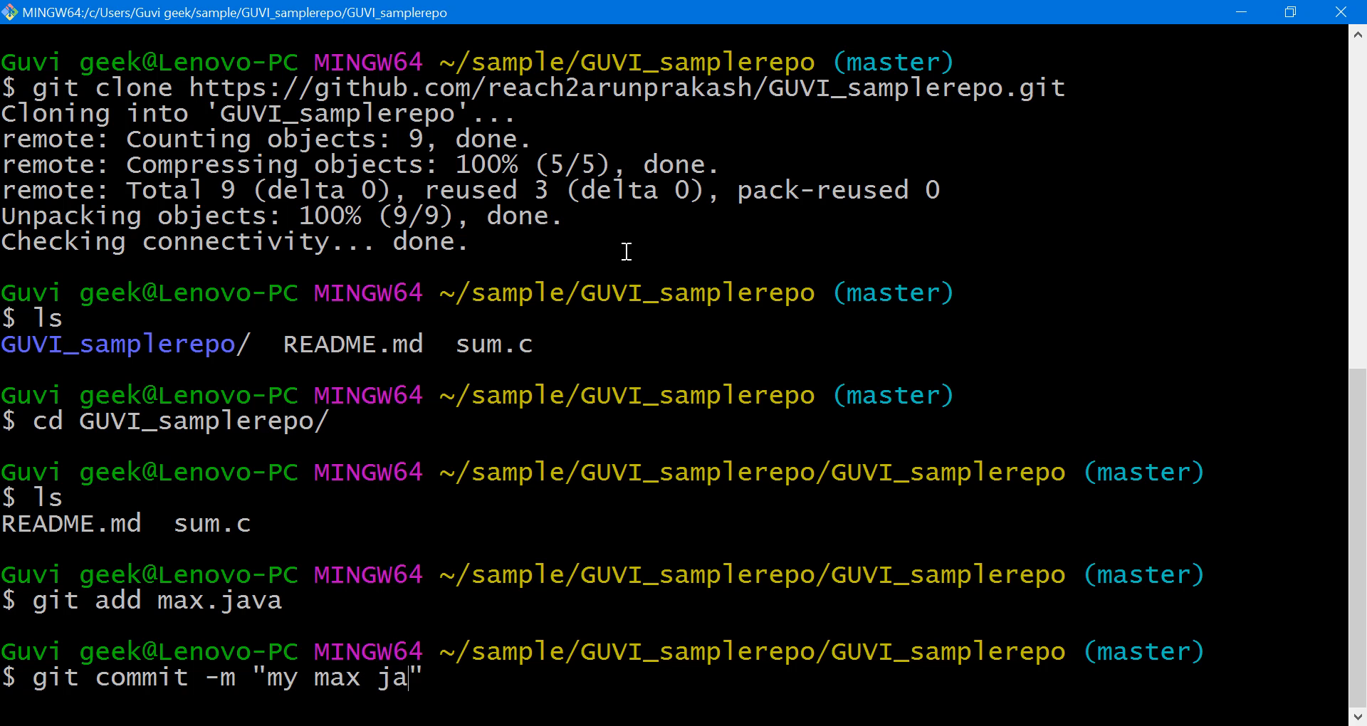
text(va pr)
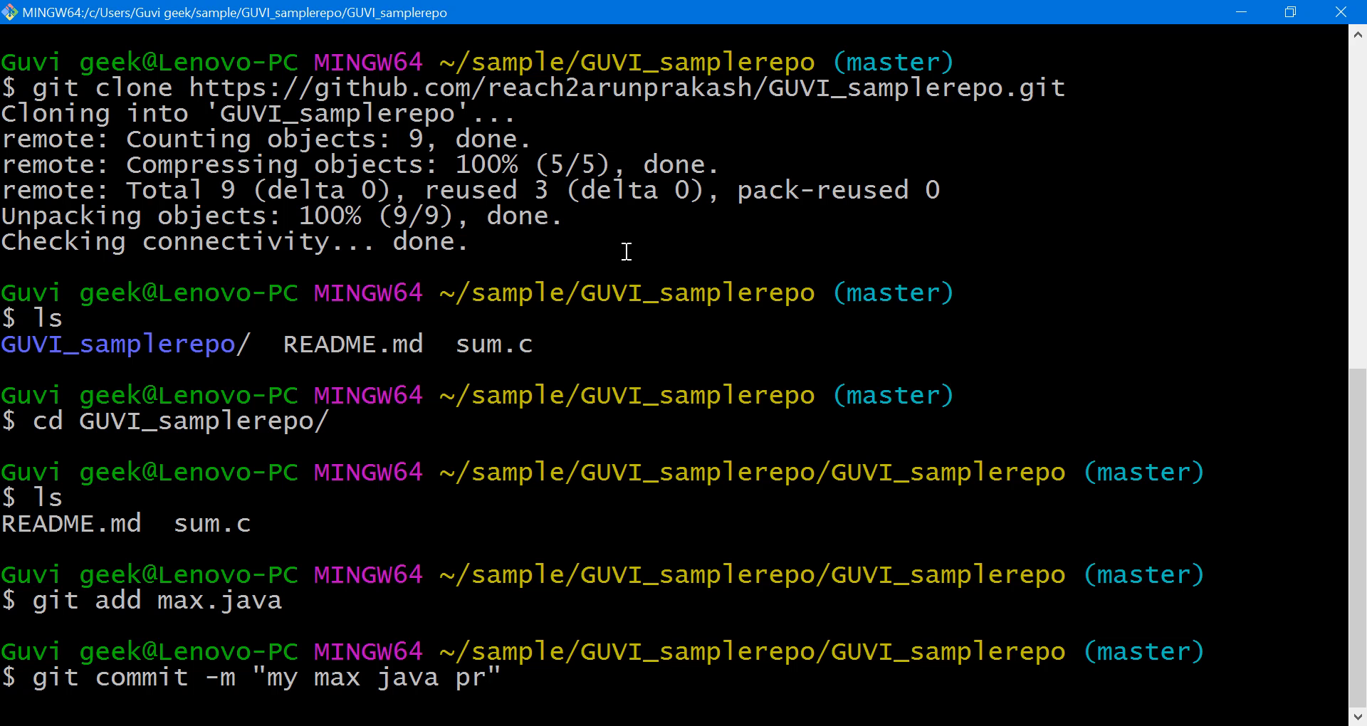
key(Enter)
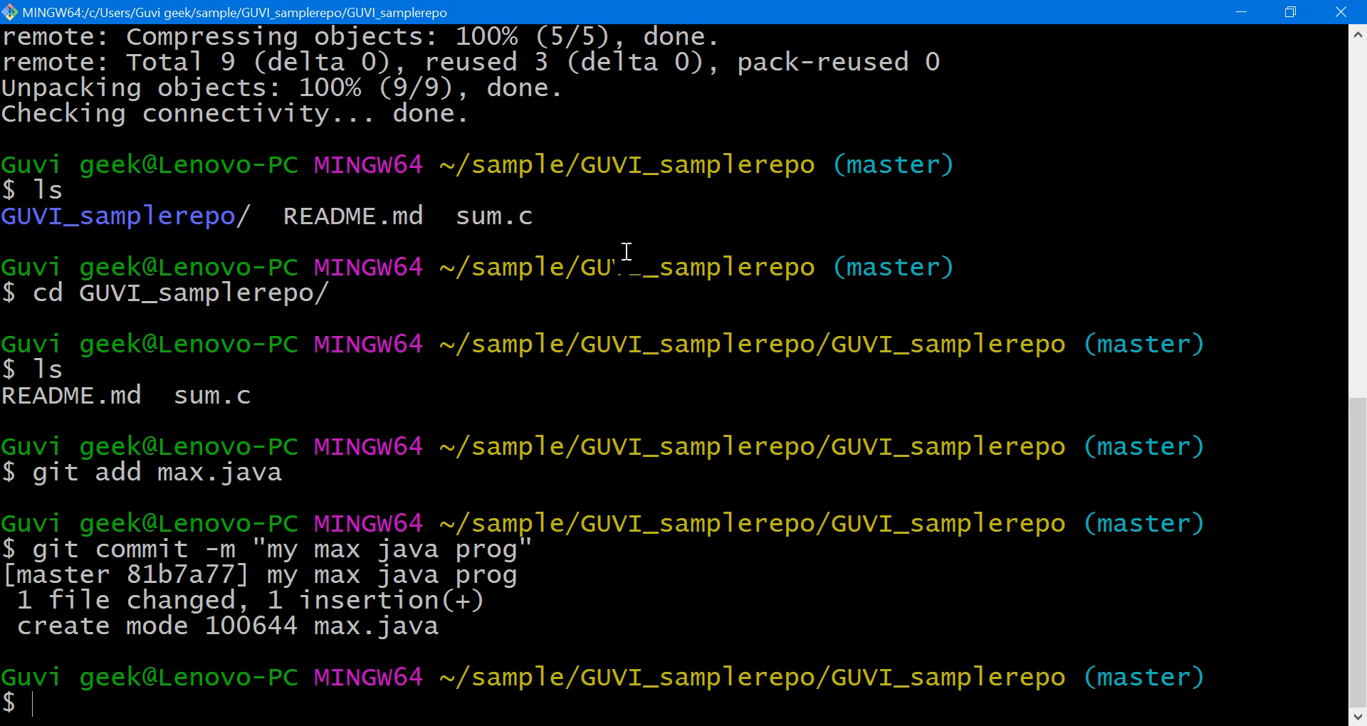
- Push the max.java commit to the GitHub repository and switch over to check it
text(g)
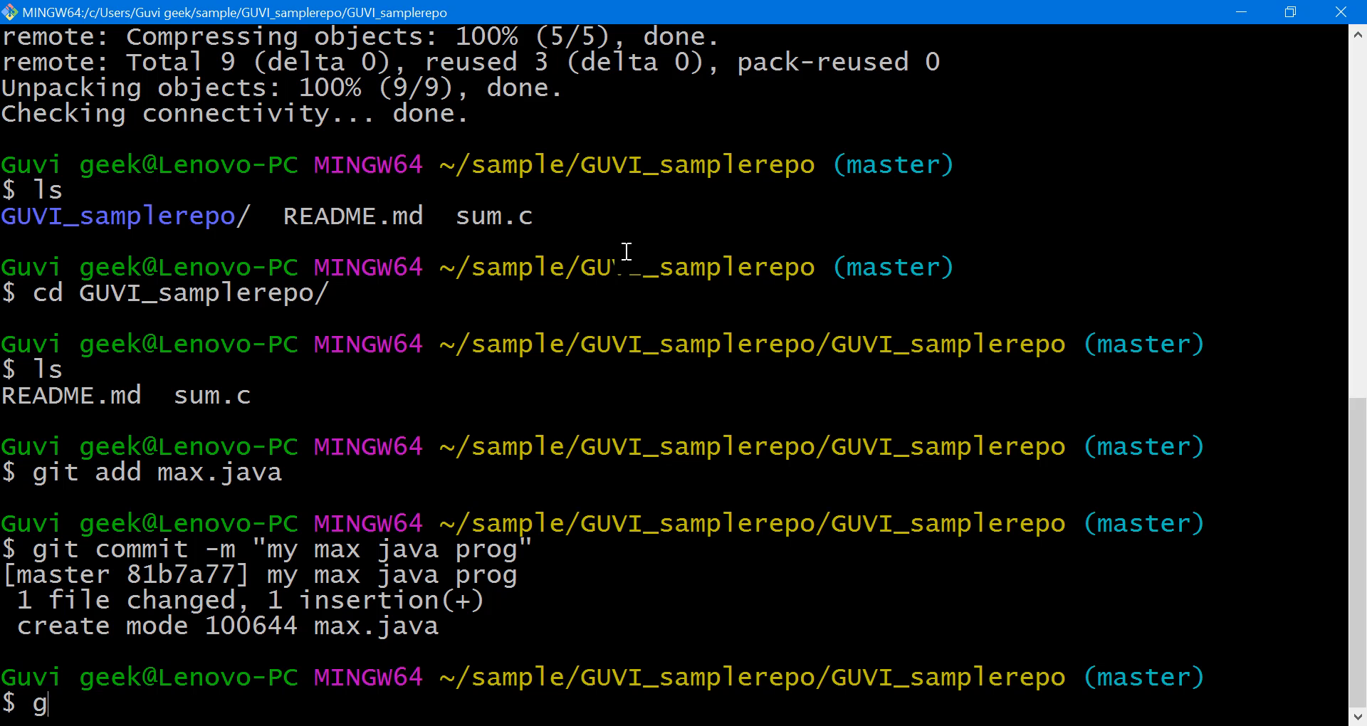
text(it push)
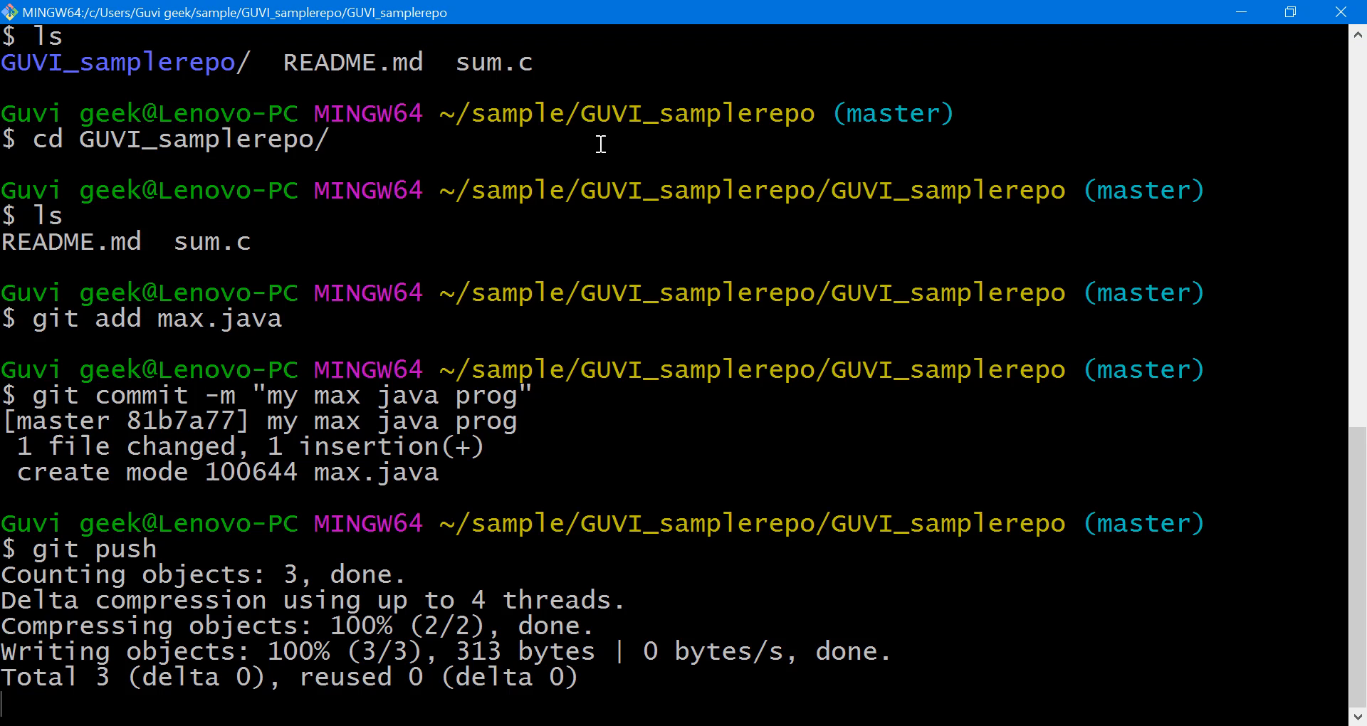
key(alt+tab)
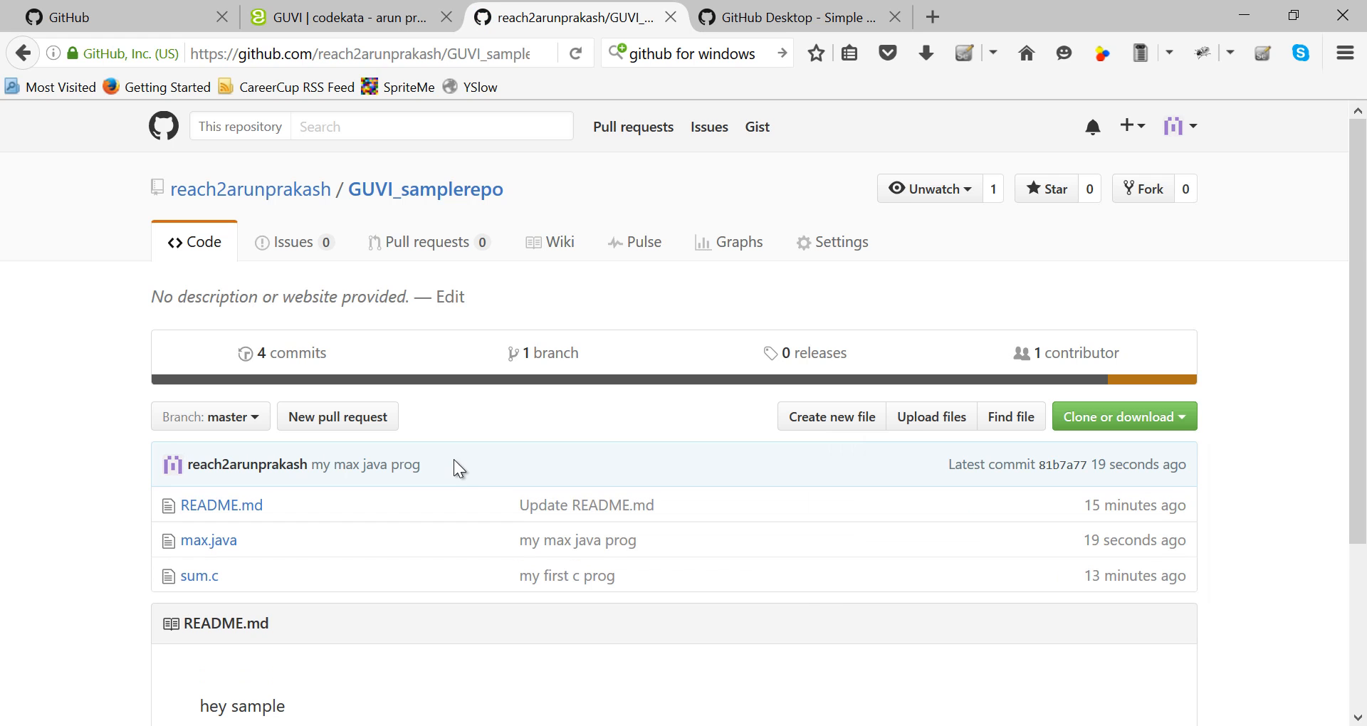
mouse_move(220, 547)
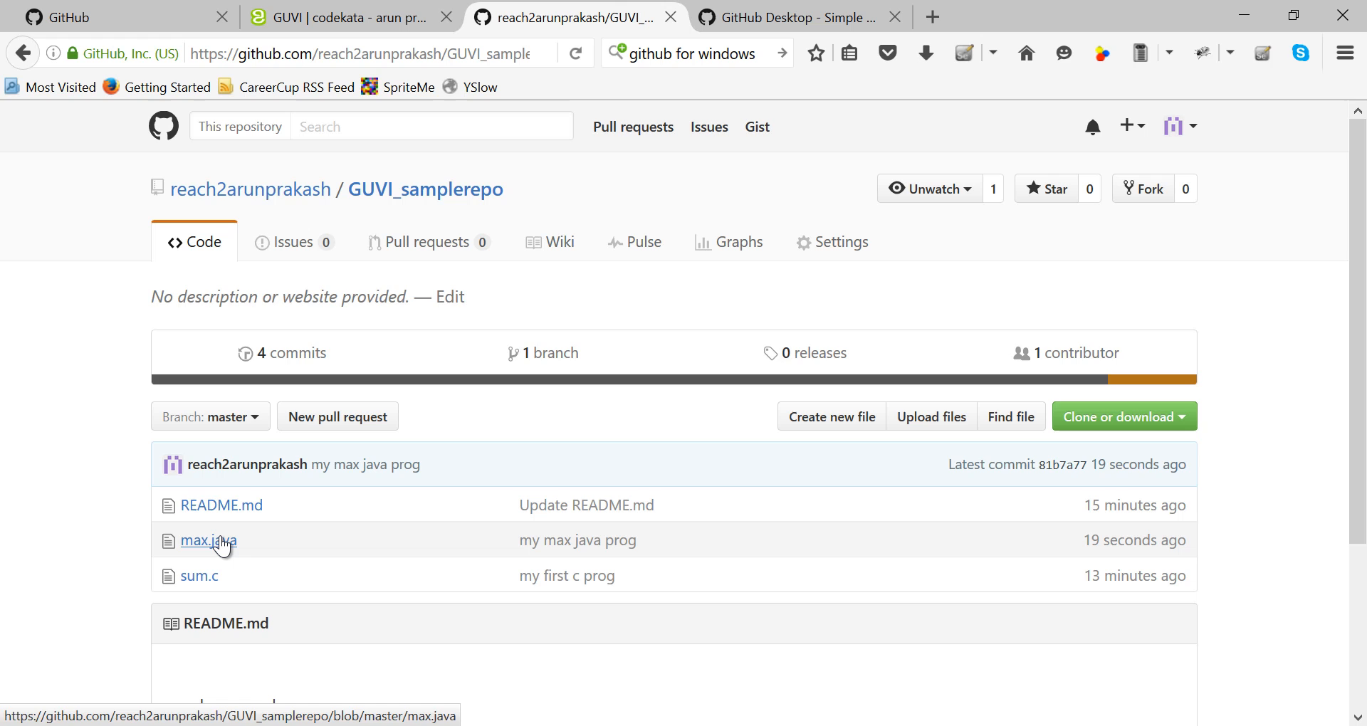
- Open max.java on GitHub and select its blob URL in the address bar
click(207, 540)
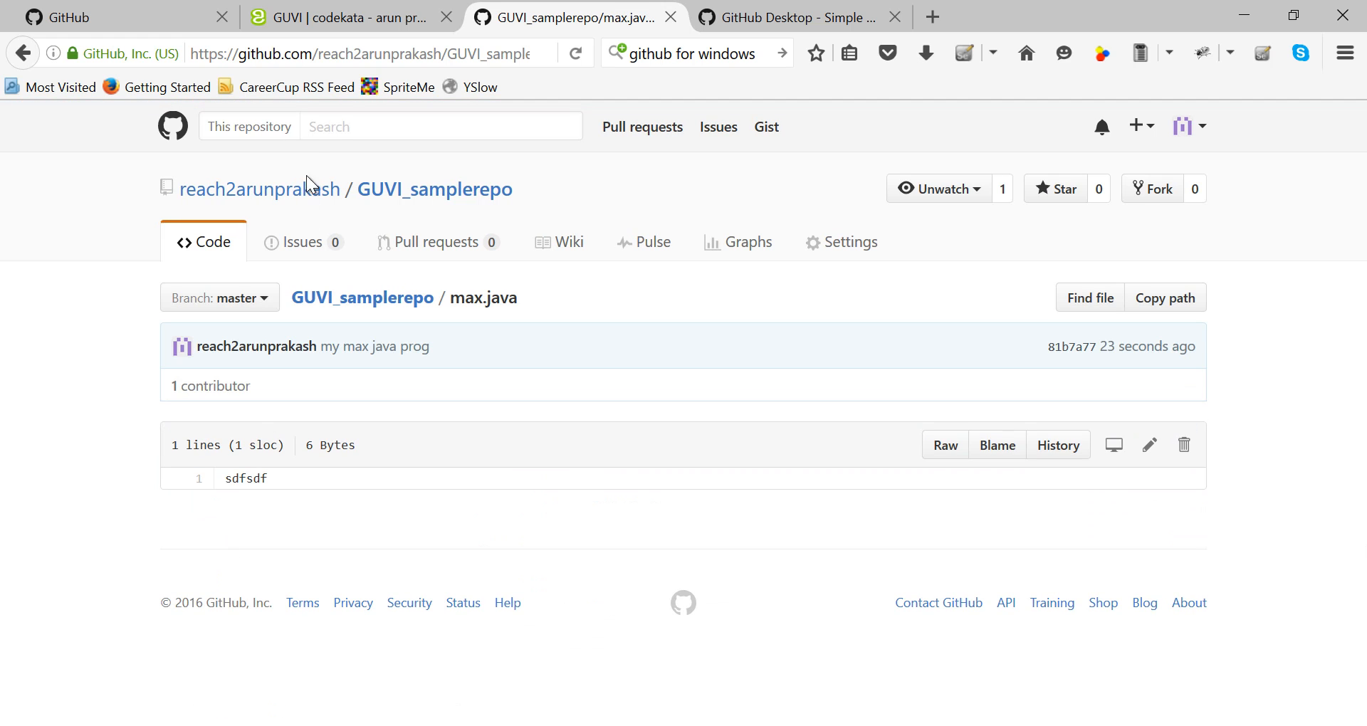
click(352, 53)
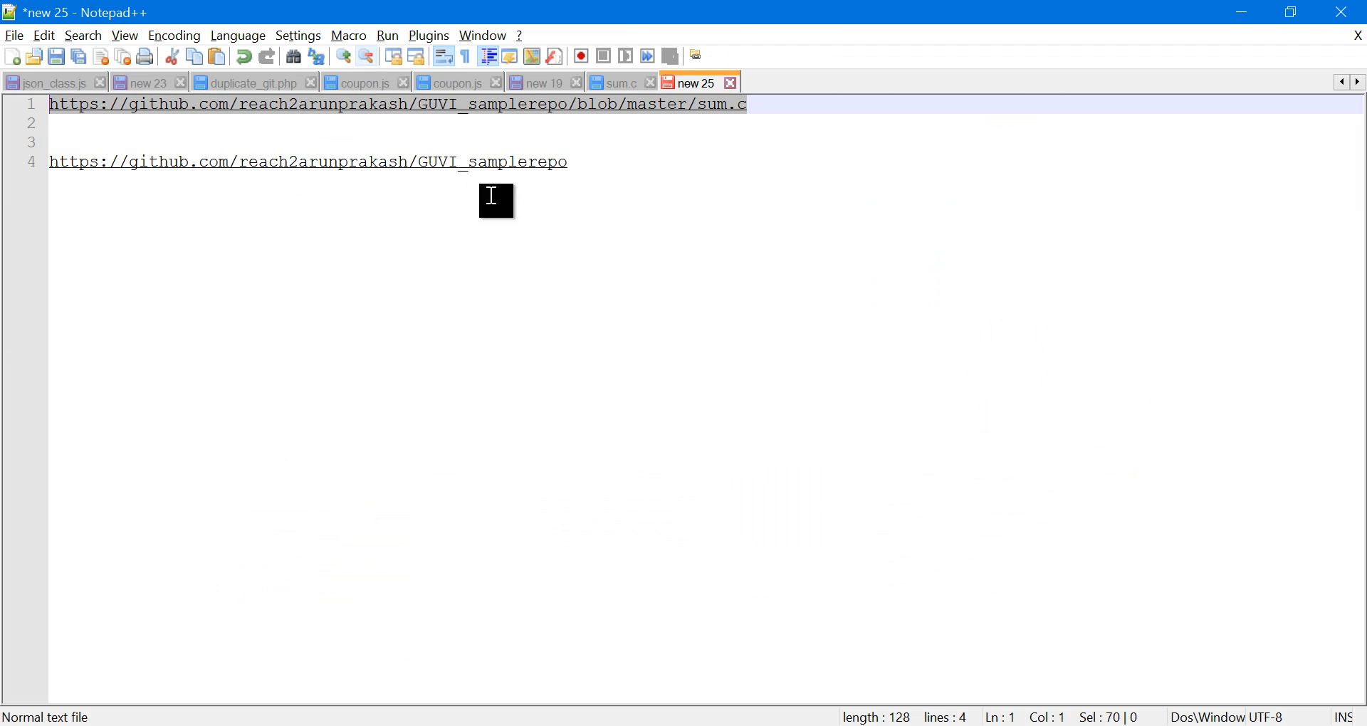
- Paste the max.java blob URL below the sum.c link and select its file-name end
text(https://github.com/reach2arunprakash/GUVI_samplerepo/blob/master/max.java)
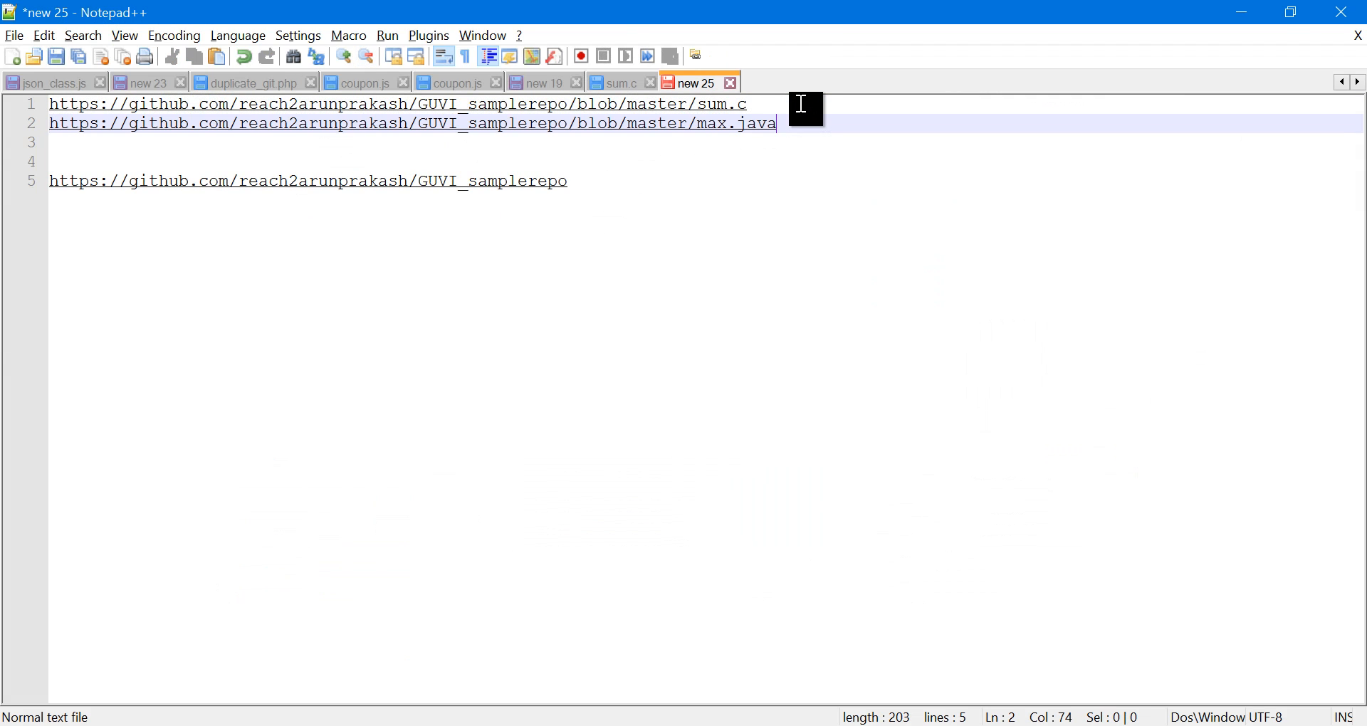
drag(775, 123, 689, 123)
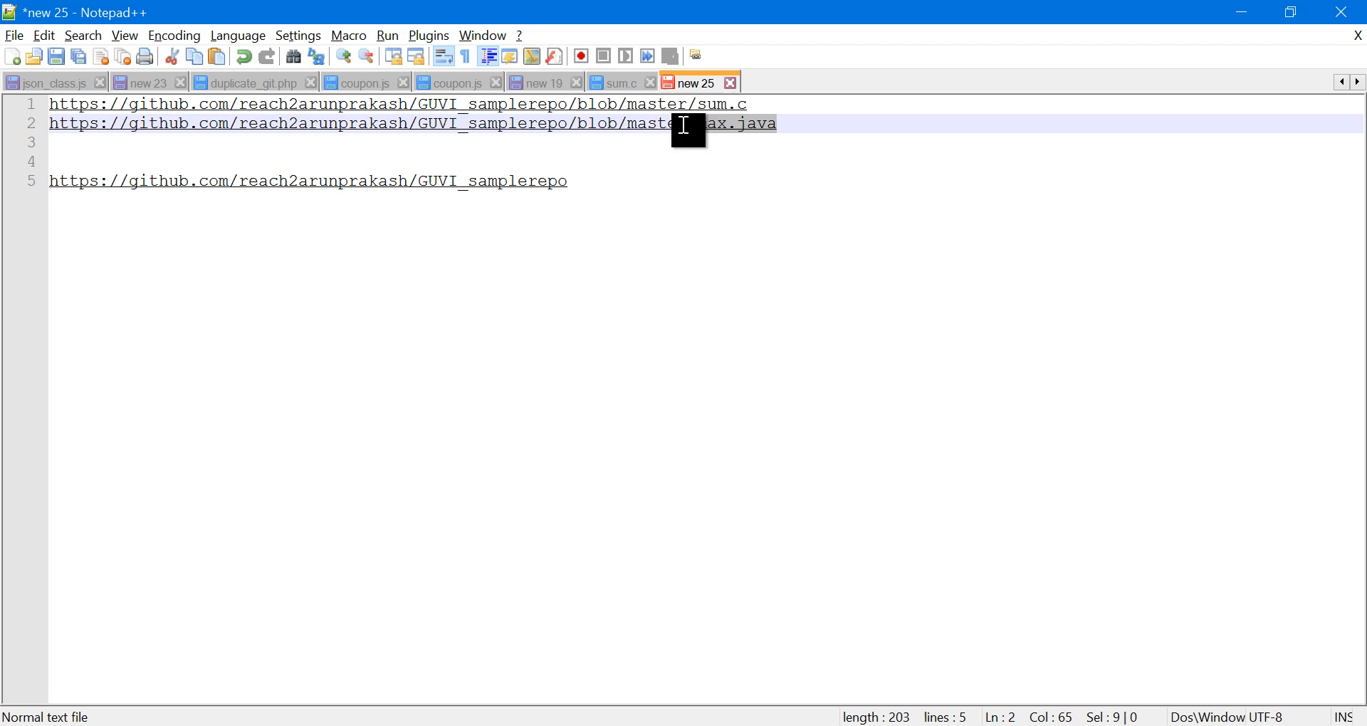